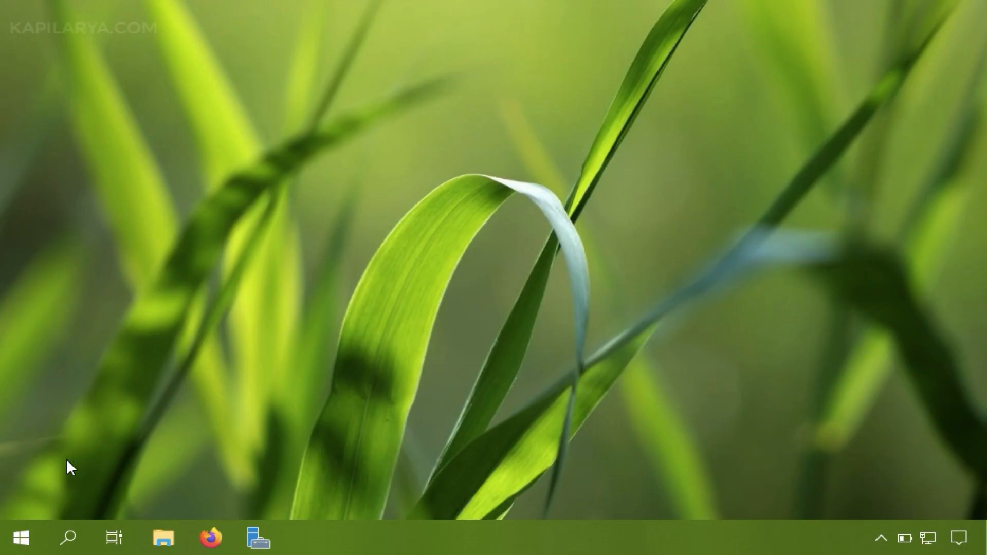
{"action": "mouse_move", "coordinate": [21, 538]}
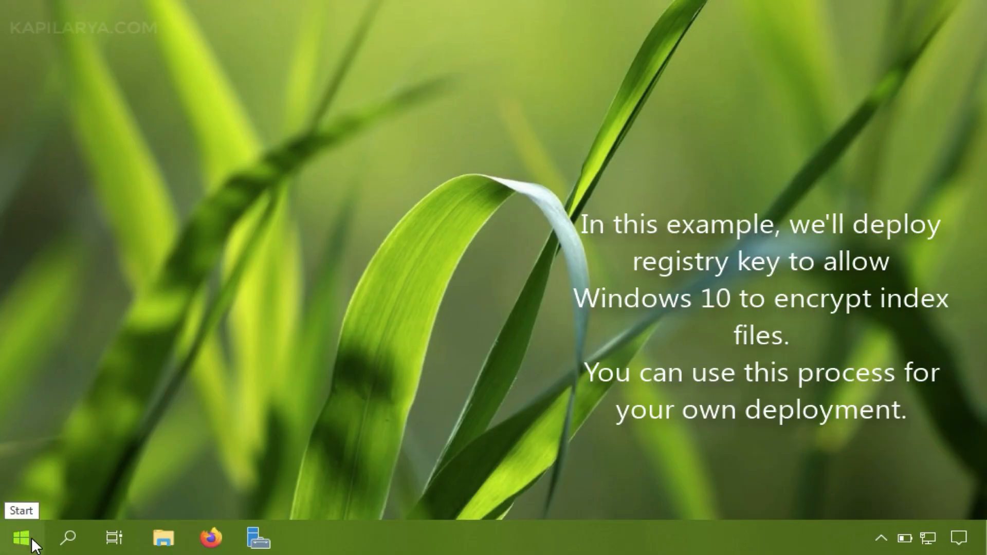
Step: Run gpmc.msc from the Start menu's Run prompt
{"action": "right_click", "coordinate": [12, 541]}
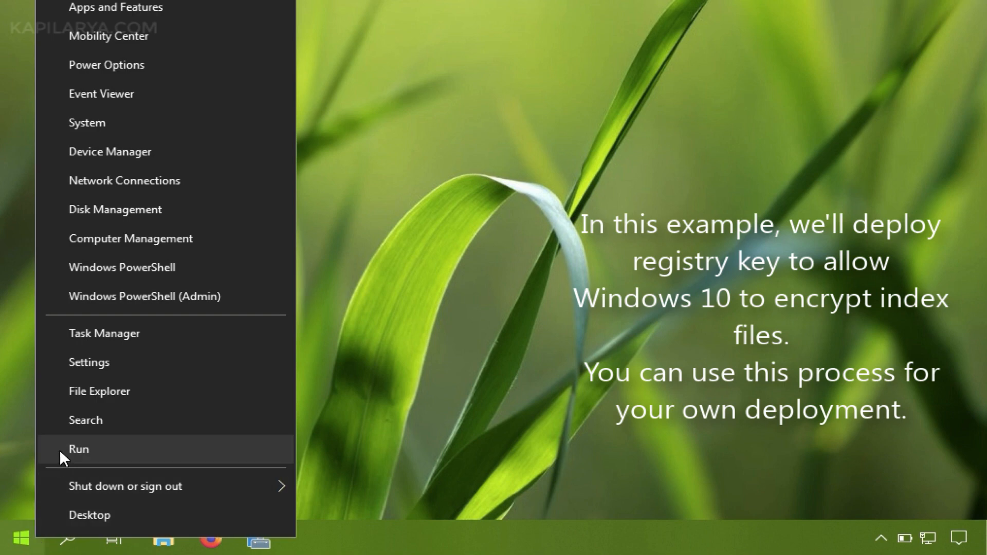
{"action": "left_click", "coordinate": [78, 449]}
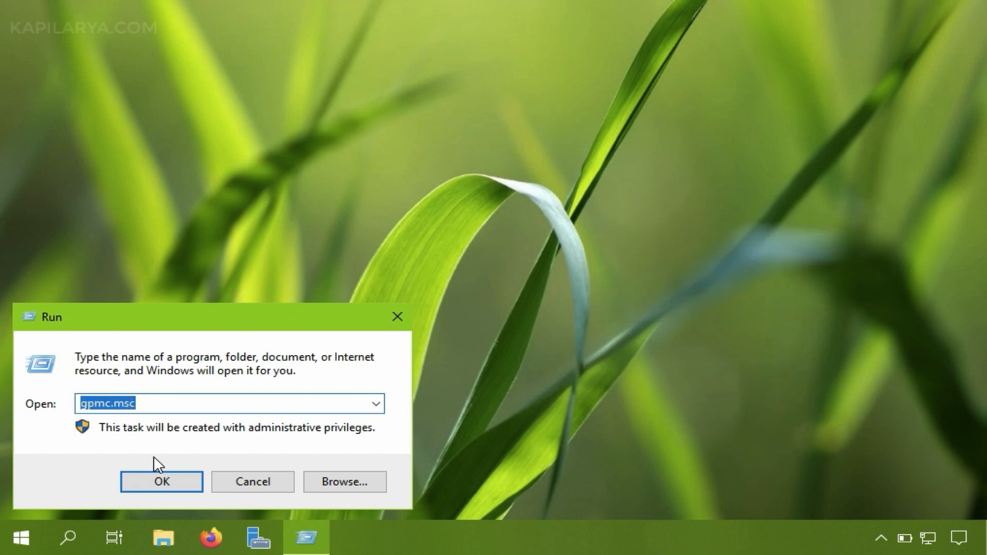
{"action": "left_click", "coordinate": [161, 482]}
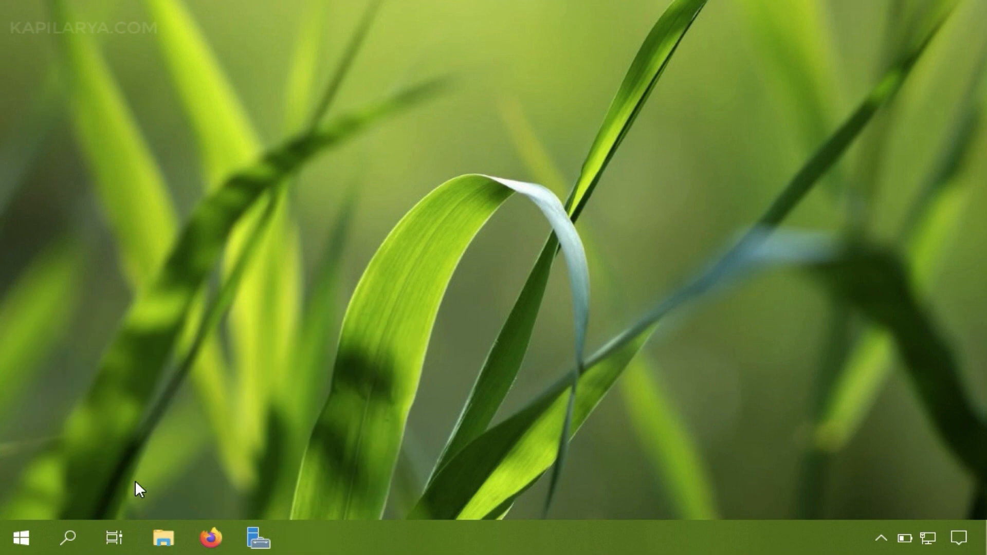
Step: Expand Forest, Domains and kapilarya.com, then expand KAPILARYA-OU to reveal its Desktop Wallpaper GPO
{"action": "left_click", "coordinate": [306, 537]}
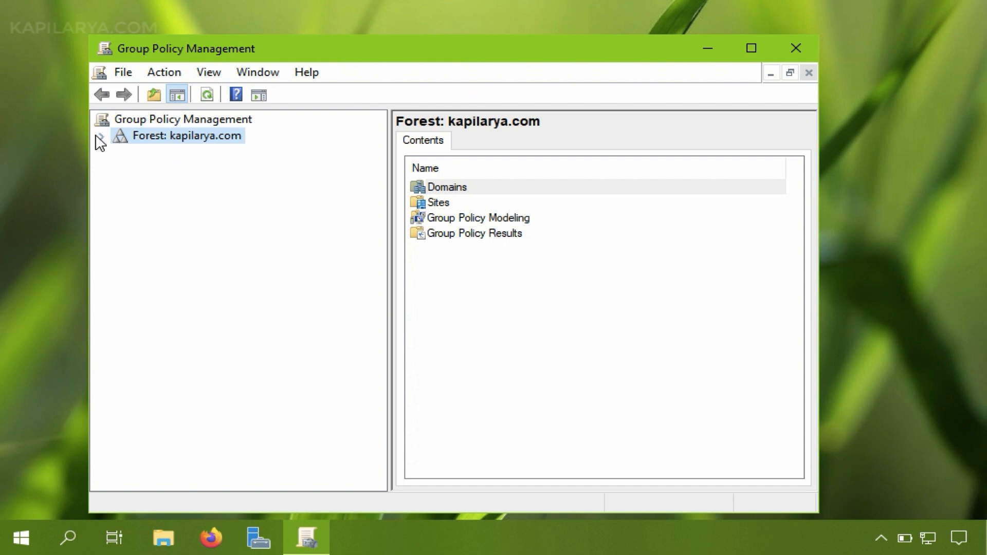
{"action": "left_click", "coordinate": [100, 136]}
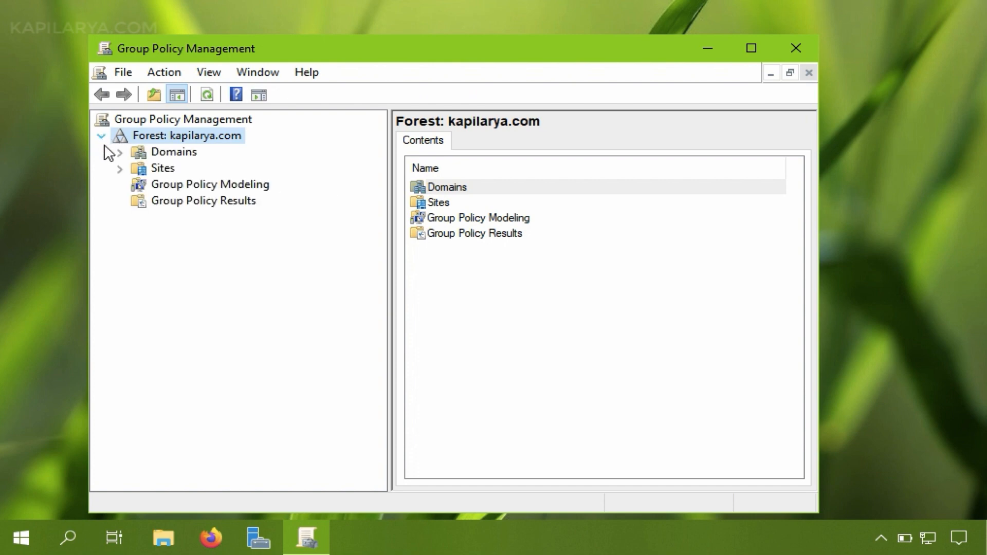
{"action": "left_click", "coordinate": [119, 152]}
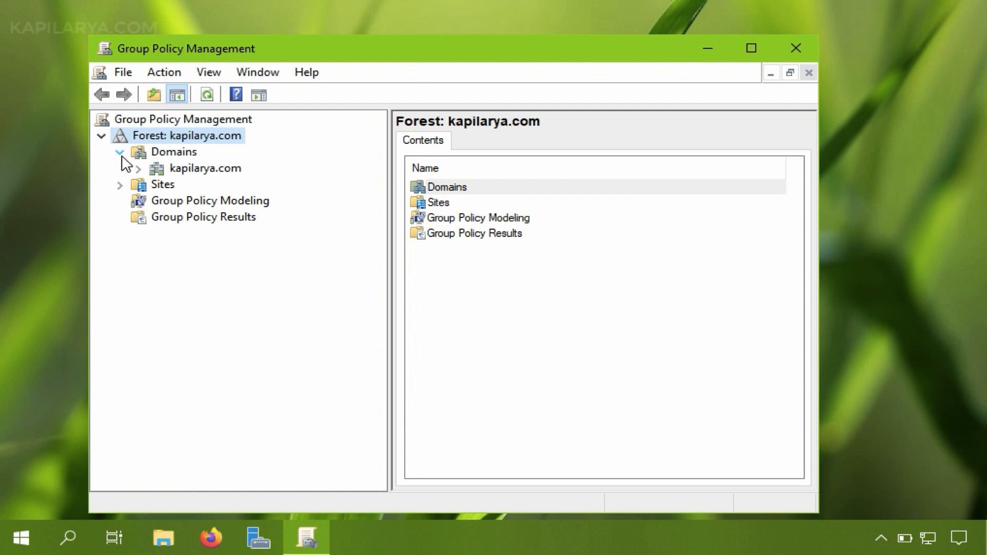
{"action": "left_click", "coordinate": [136, 167]}
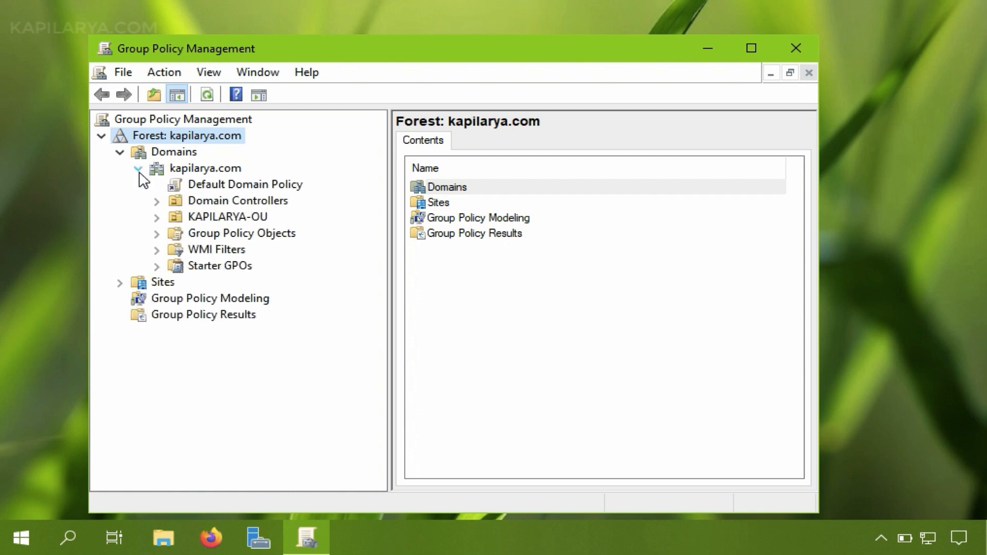
{"action": "mouse_move", "coordinate": [208, 224]}
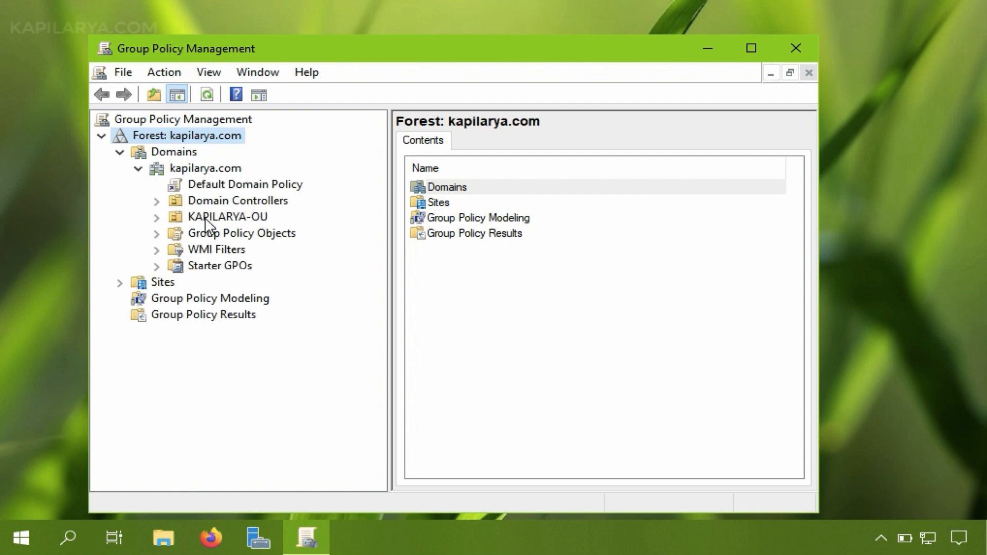
{"action": "mouse_move", "coordinate": [261, 229]}
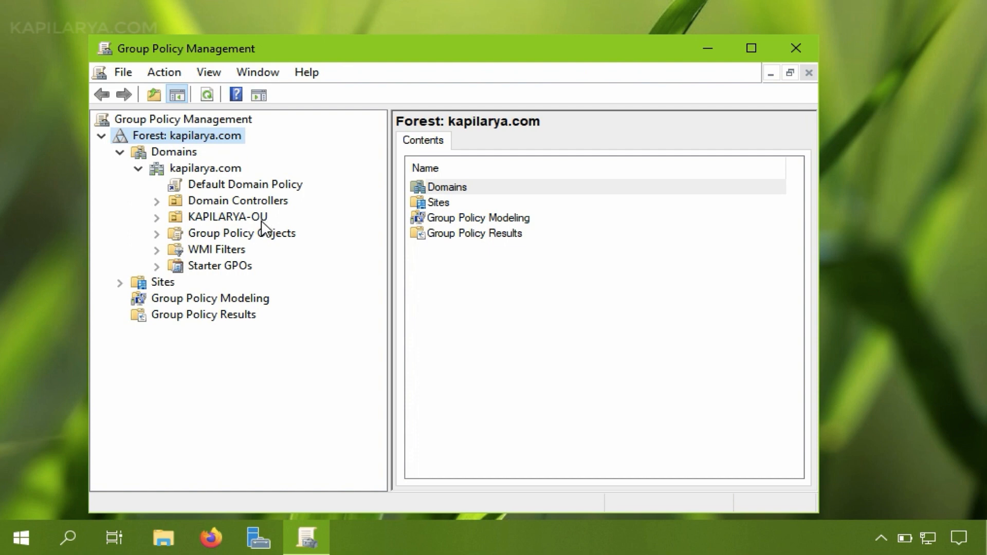
{"action": "left_click", "coordinate": [227, 217]}
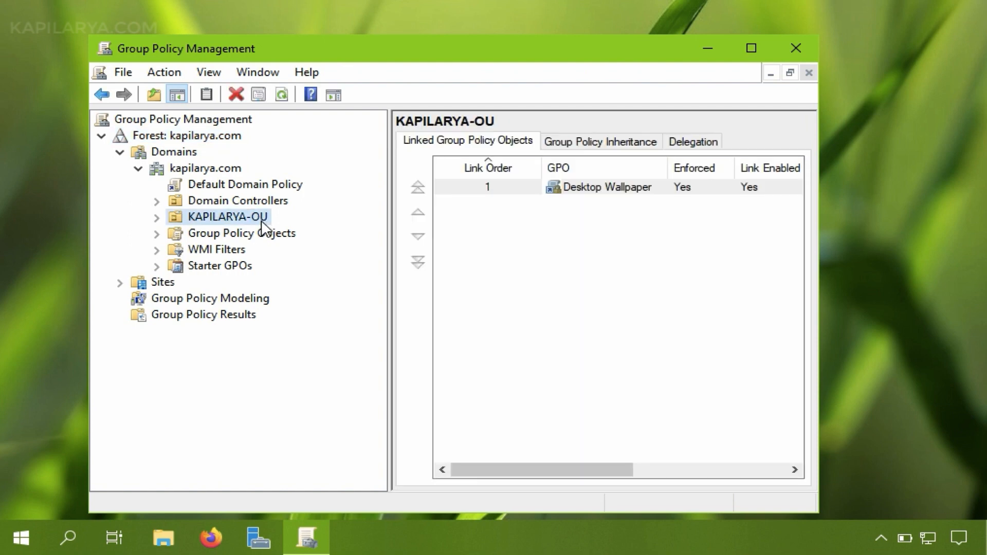
{"action": "left_click", "coordinate": [156, 216]}
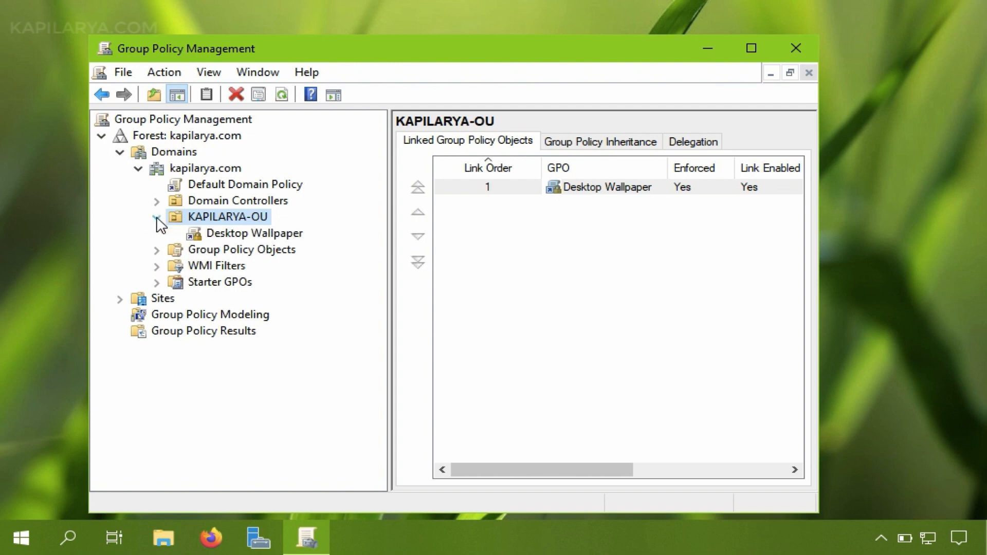
{"action": "mouse_move", "coordinate": [257, 233]}
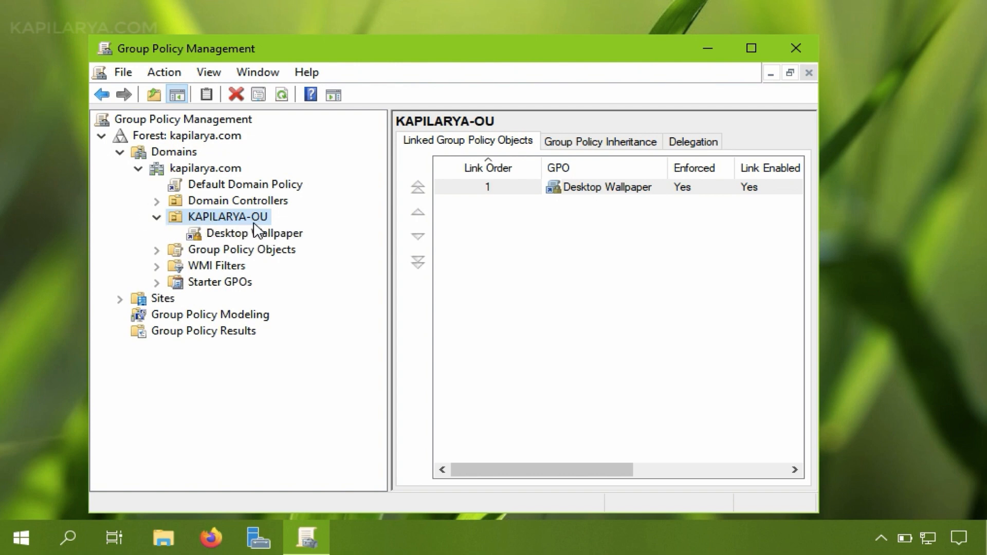
{"action": "mouse_move", "coordinate": [269, 228]}
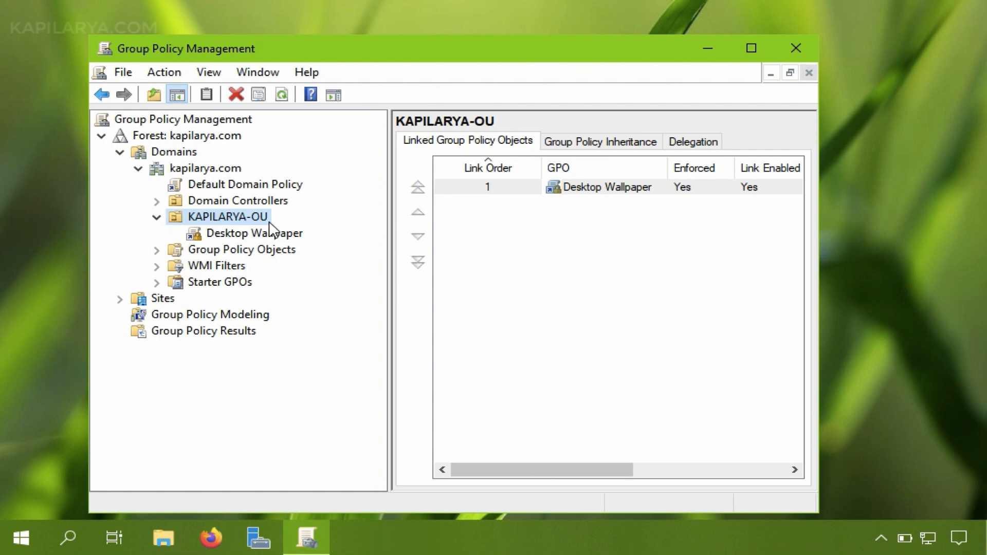
Step: Bring up the context menu for the KAPILARYA-OU organizational unit
{"action": "right_click", "coordinate": [228, 217]}
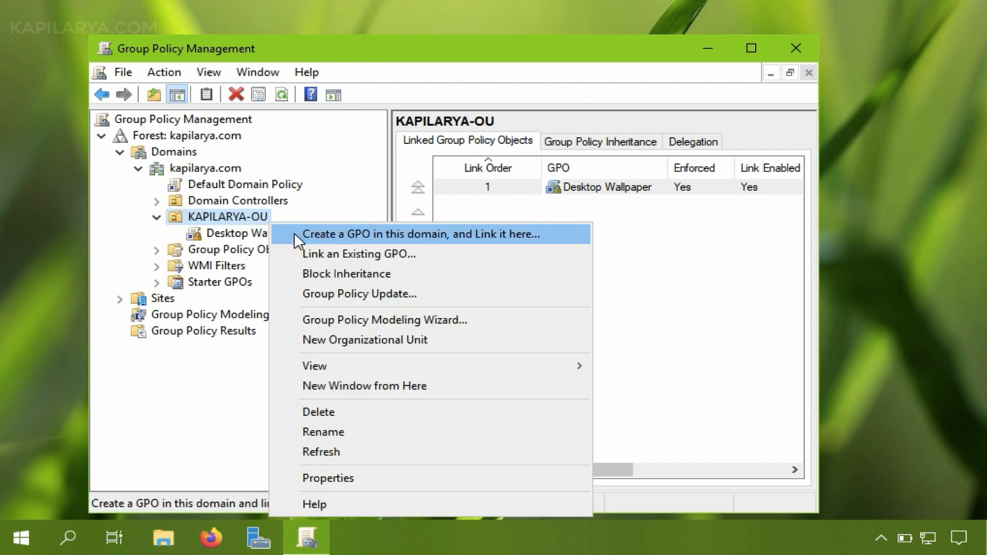
{"action": "mouse_move", "coordinate": [325, 244]}
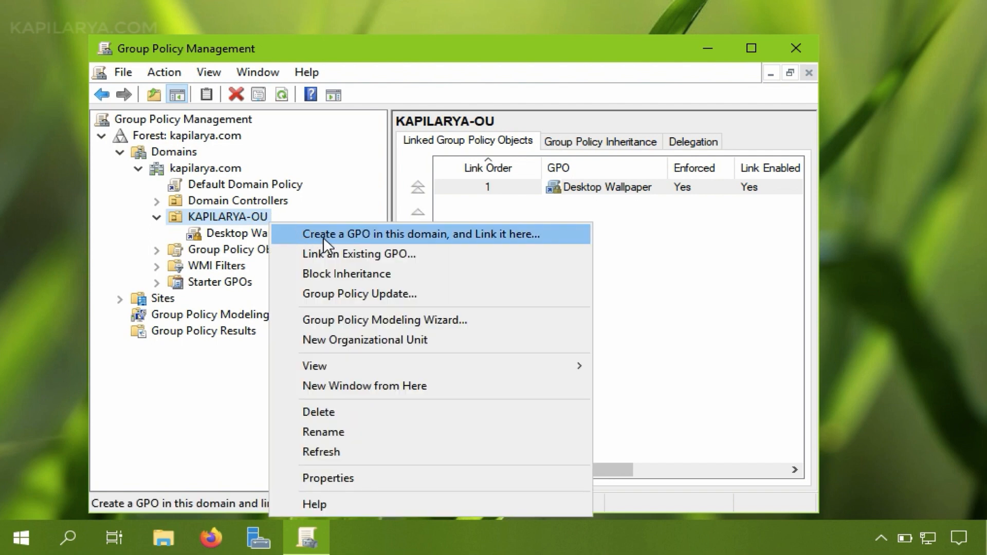
{"action": "mouse_move", "coordinate": [452, 244]}
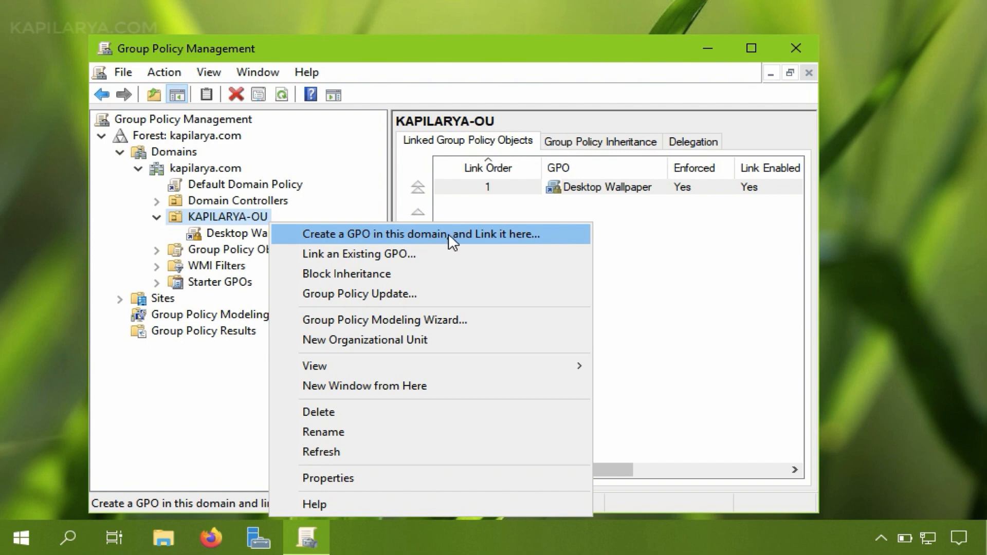
{"action": "mouse_move", "coordinate": [533, 246]}
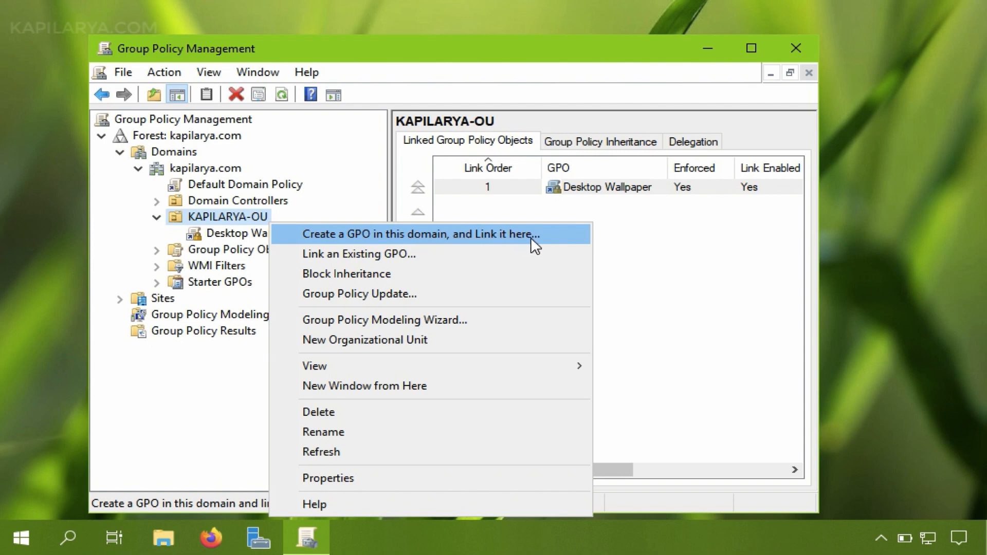
{"action": "mouse_move", "coordinate": [278, 280]}
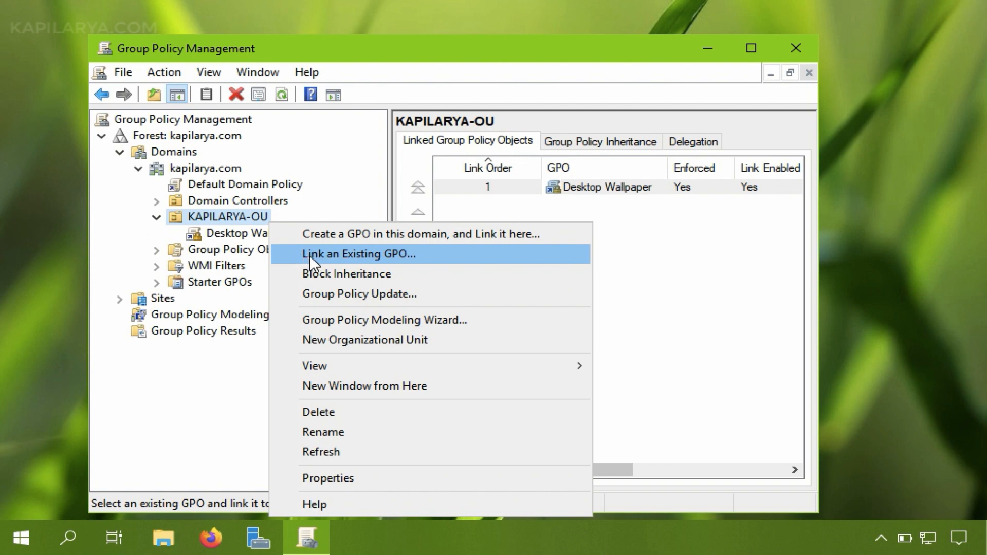
{"action": "mouse_move", "coordinate": [410, 261]}
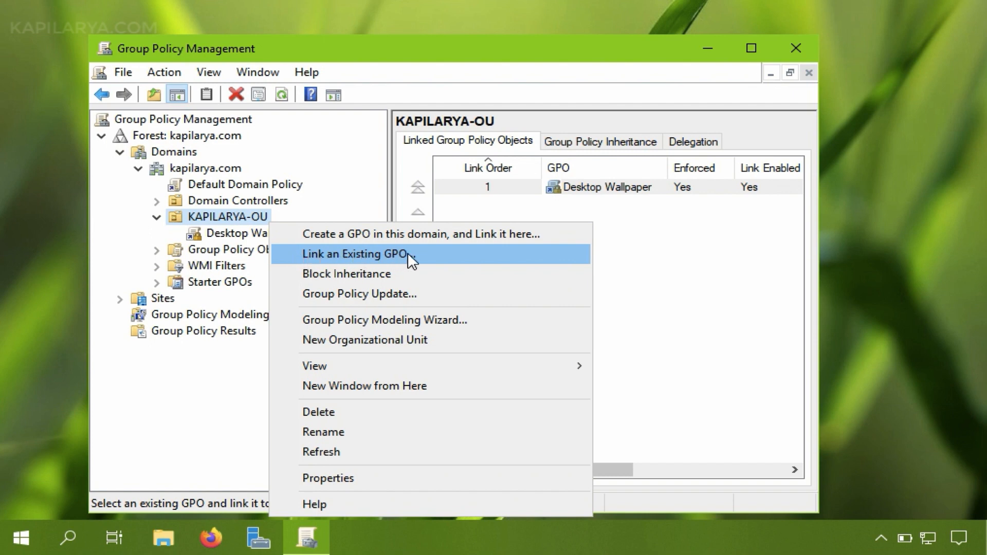
{"action": "mouse_move", "coordinate": [299, 242]}
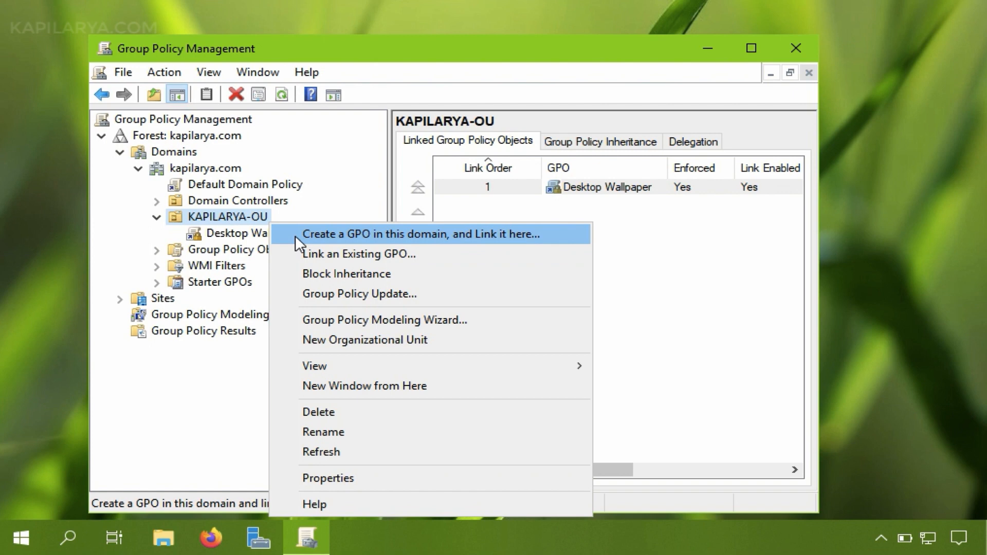
Step: Create and link a GPO named 'Index Encrypted Files' to KAPILARYA-OU, then view its scope
{"action": "left_click", "coordinate": [420, 233]}
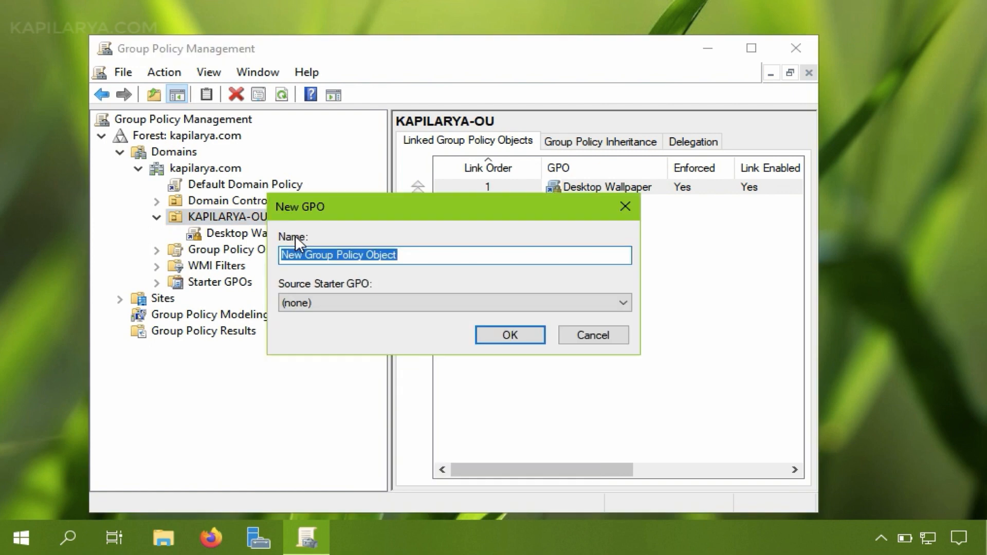
{"action": "type", "text": "Index E"}
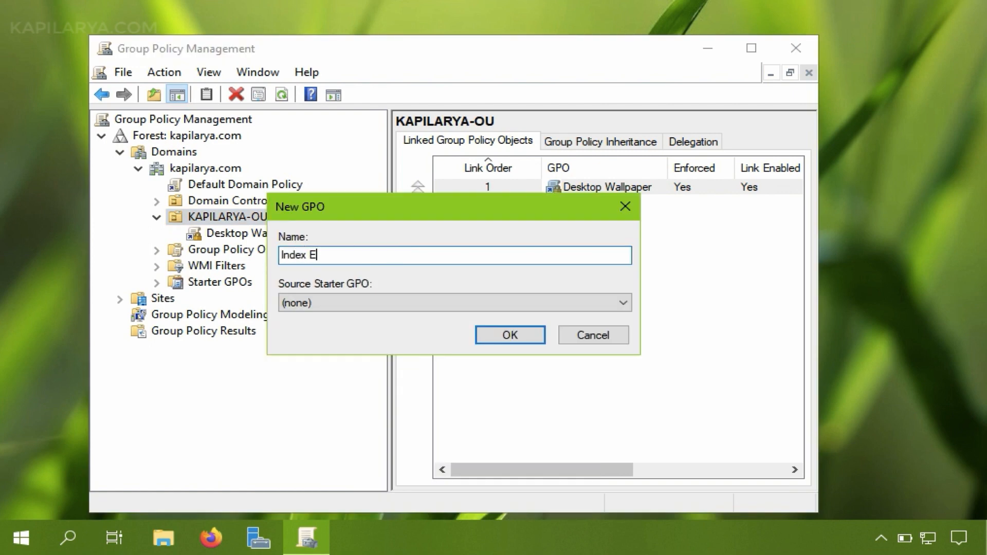
{"action": "type", "text": "ncrypte"}
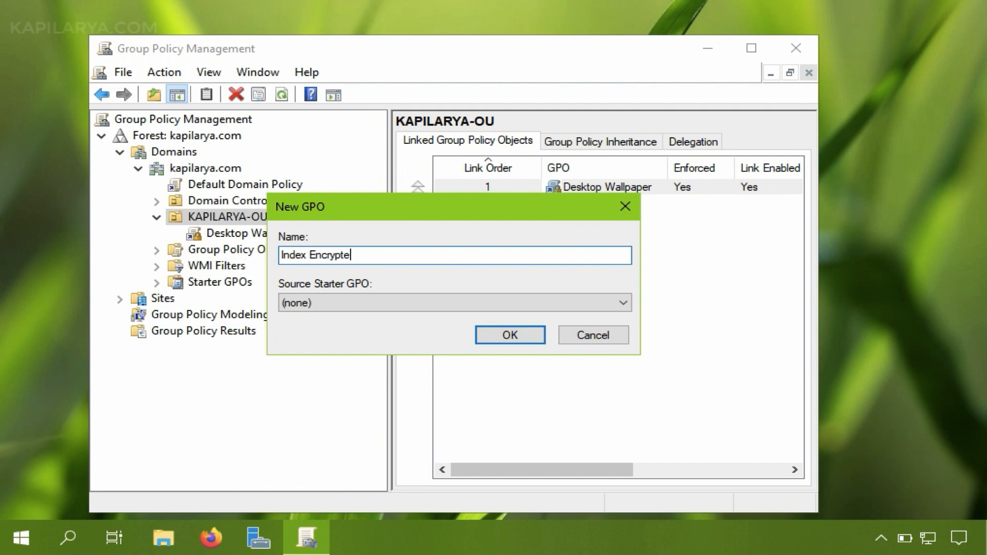
{"action": "type", "text": "d File"}
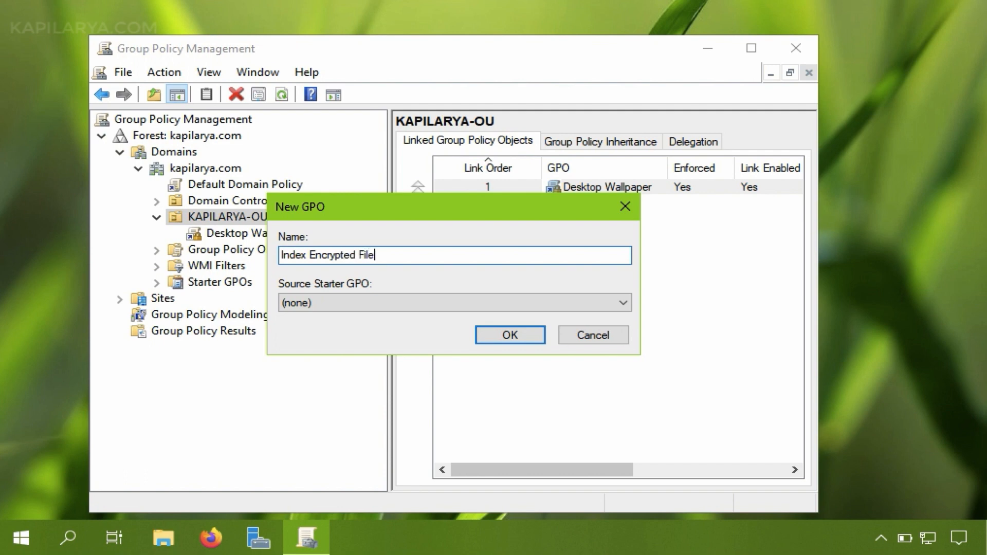
{"action": "type", "text": "s"}
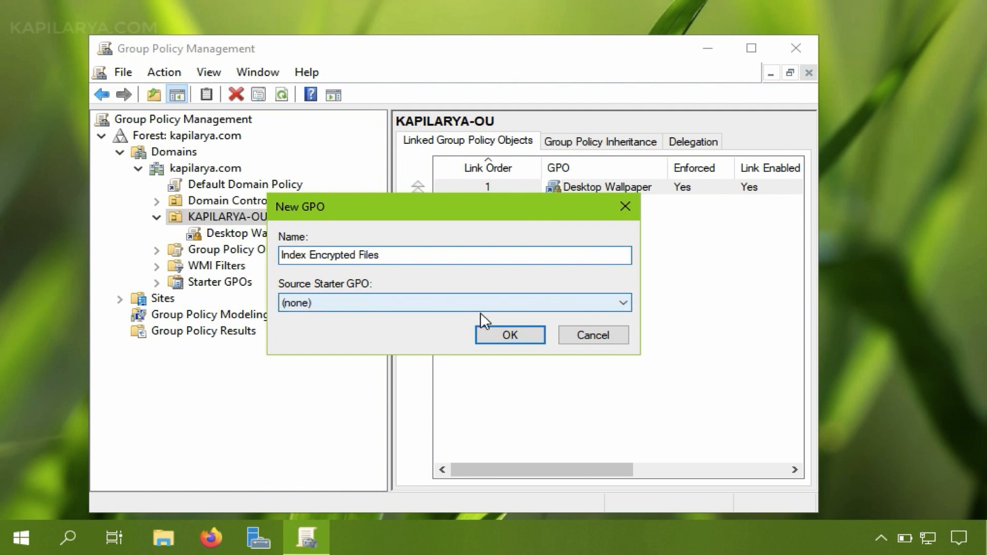
{"action": "left_click", "coordinate": [508, 334]}
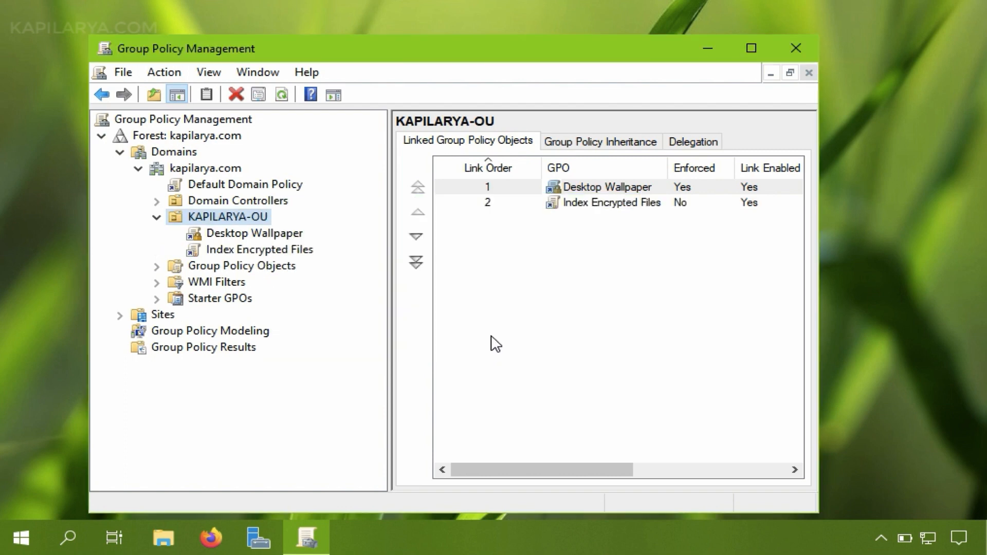
{"action": "mouse_move", "coordinate": [267, 260]}
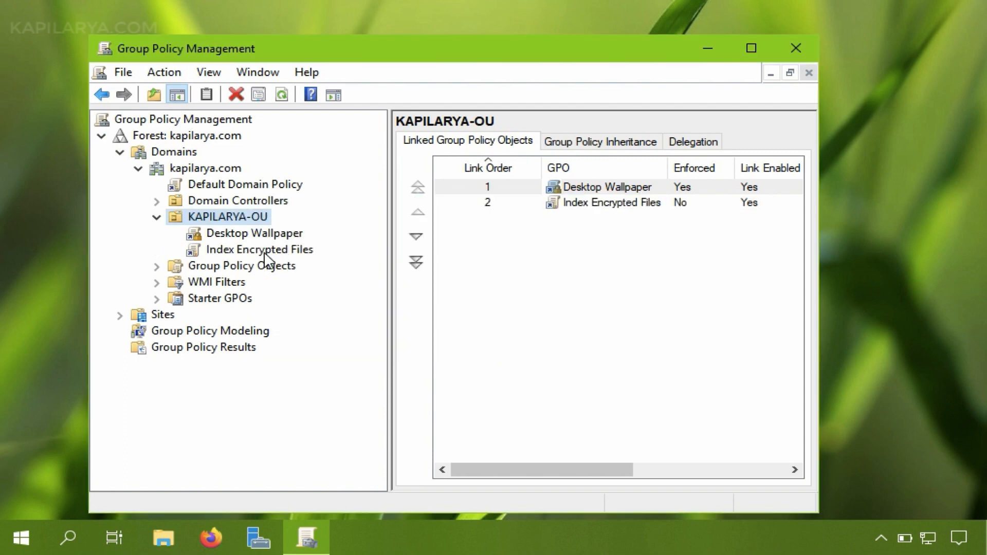
{"action": "left_click", "coordinate": [258, 249]}
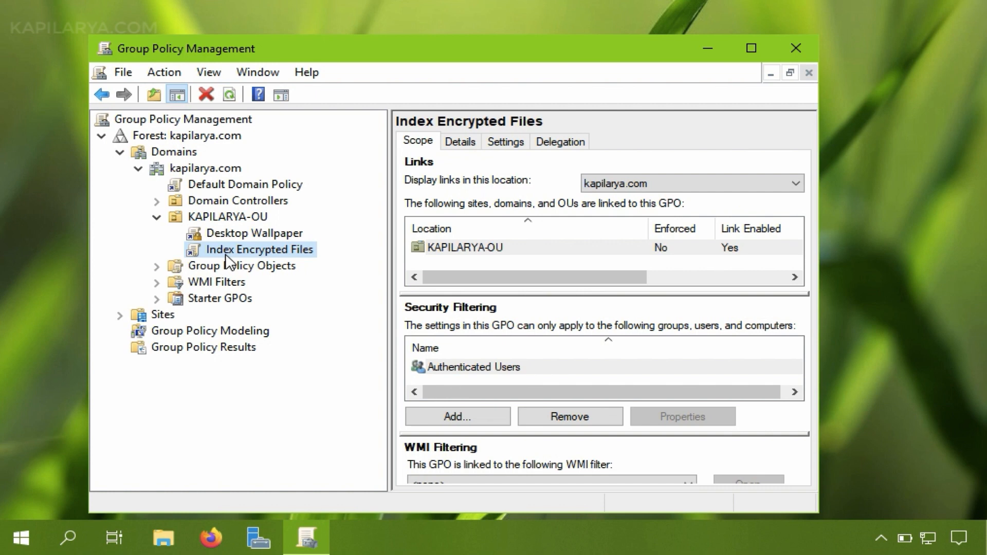
{"action": "mouse_move", "coordinate": [293, 258]}
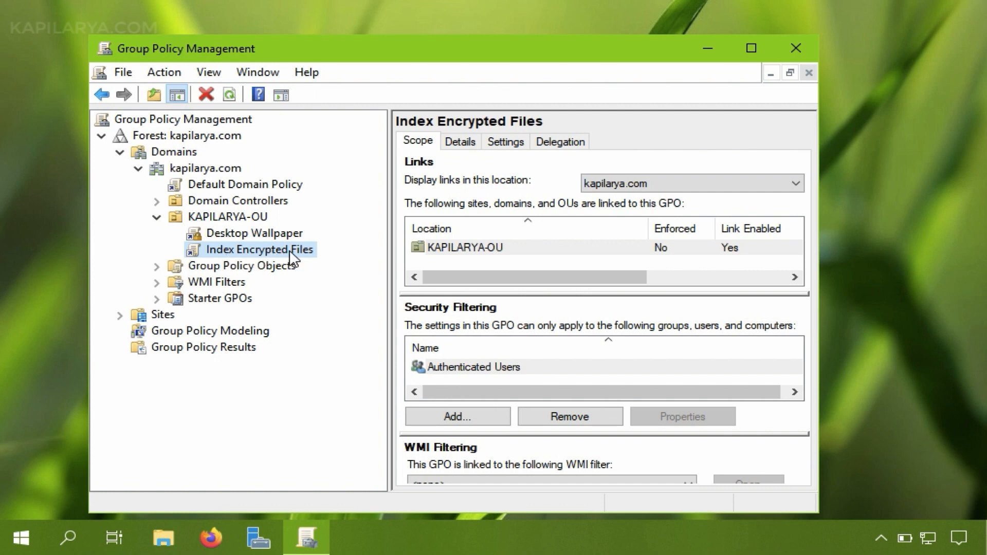
{"action": "mouse_move", "coordinate": [311, 260]}
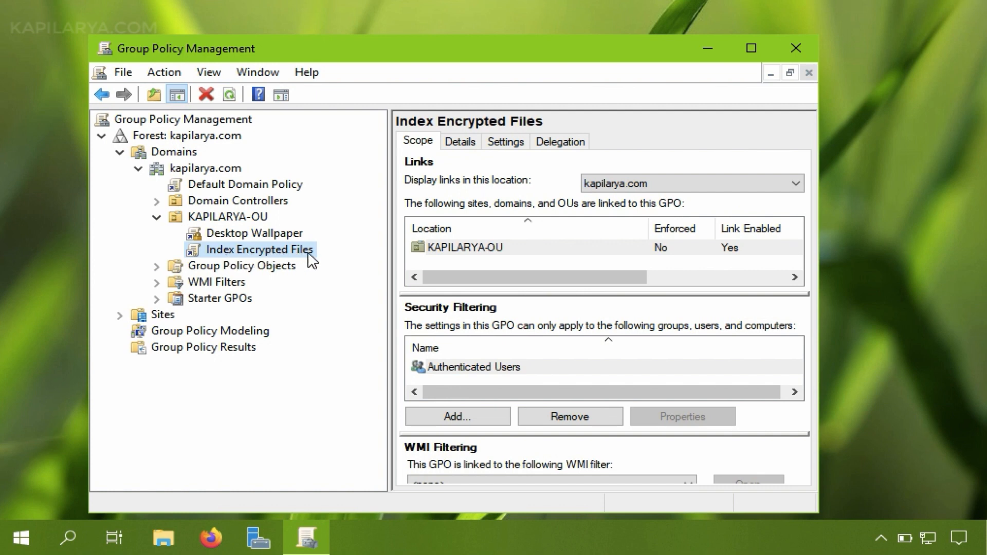
Step: Open the Index Encrypted Files GPO in Group Policy Management Editor
{"action": "right_click", "coordinate": [257, 249]}
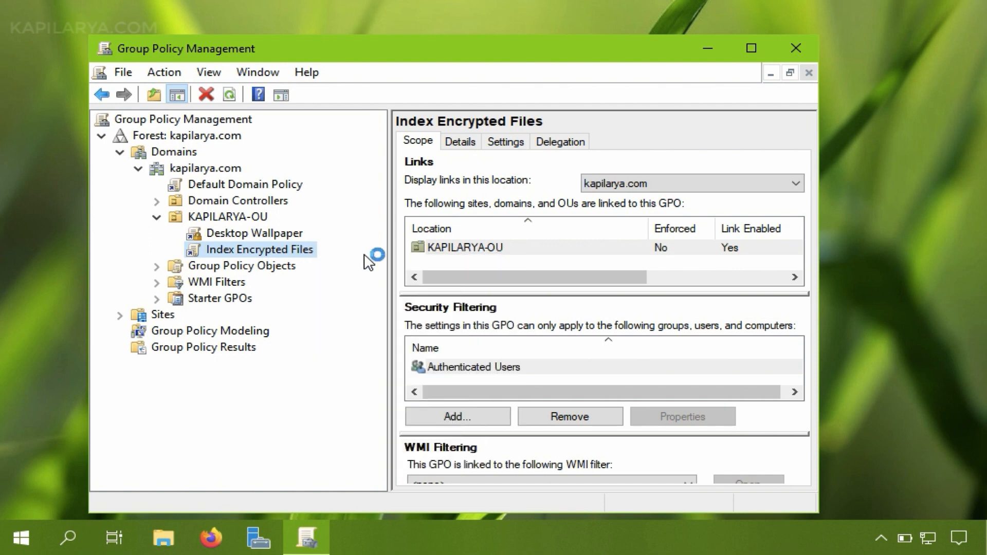
{"action": "double_click", "coordinate": [259, 249]}
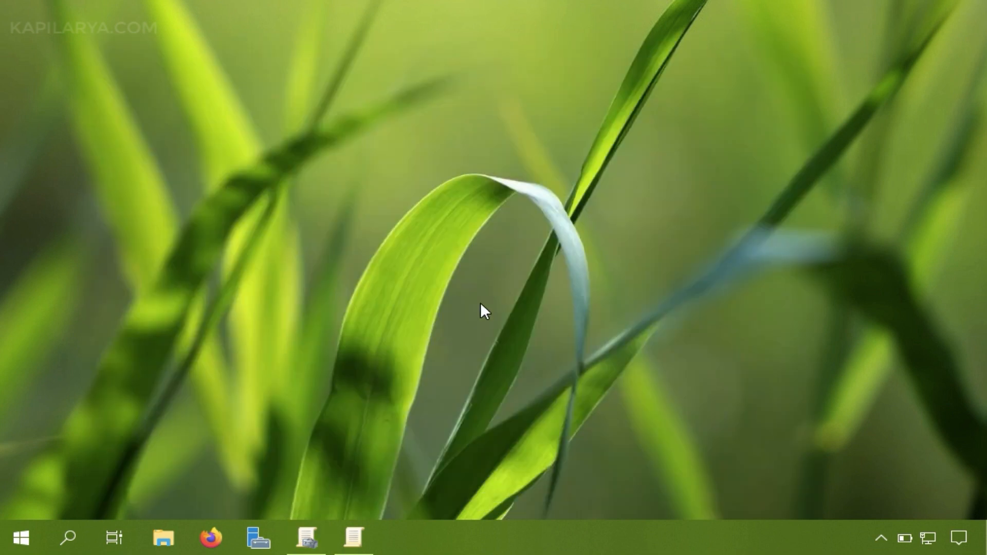
{"action": "left_click", "coordinate": [353, 537]}
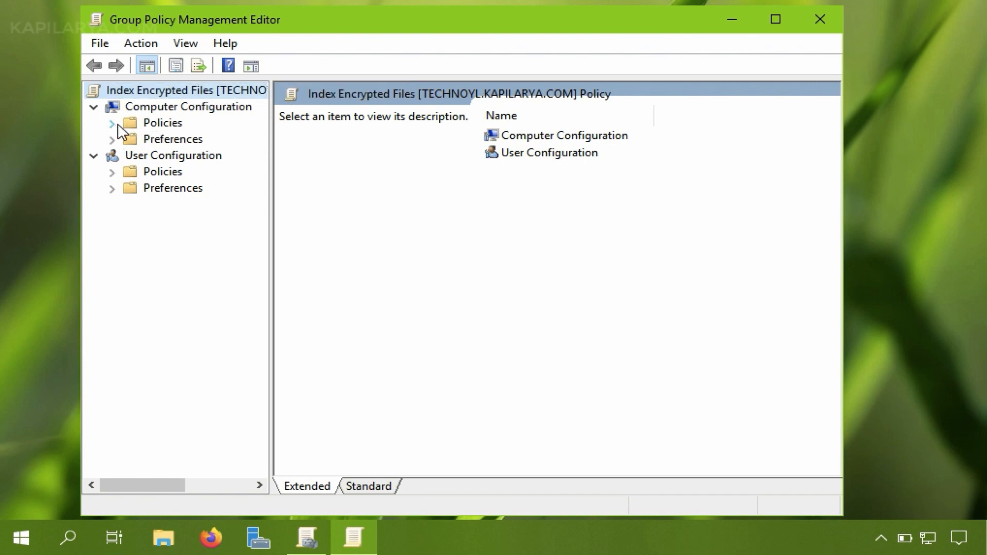
Step: Navigate to Computer Configuration > Preferences > Windows Settings > Registry
{"action": "left_click", "coordinate": [111, 138]}
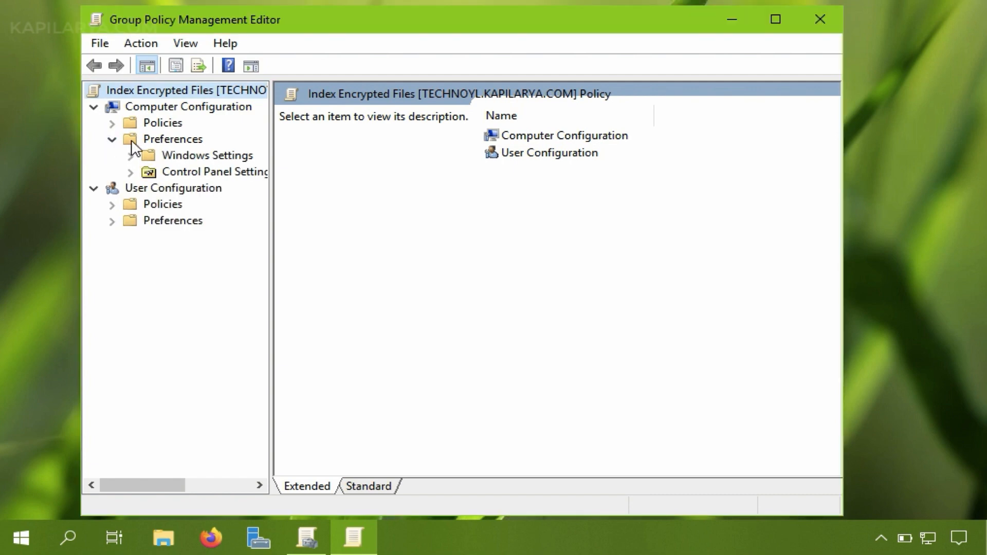
{"action": "left_click", "coordinate": [207, 155]}
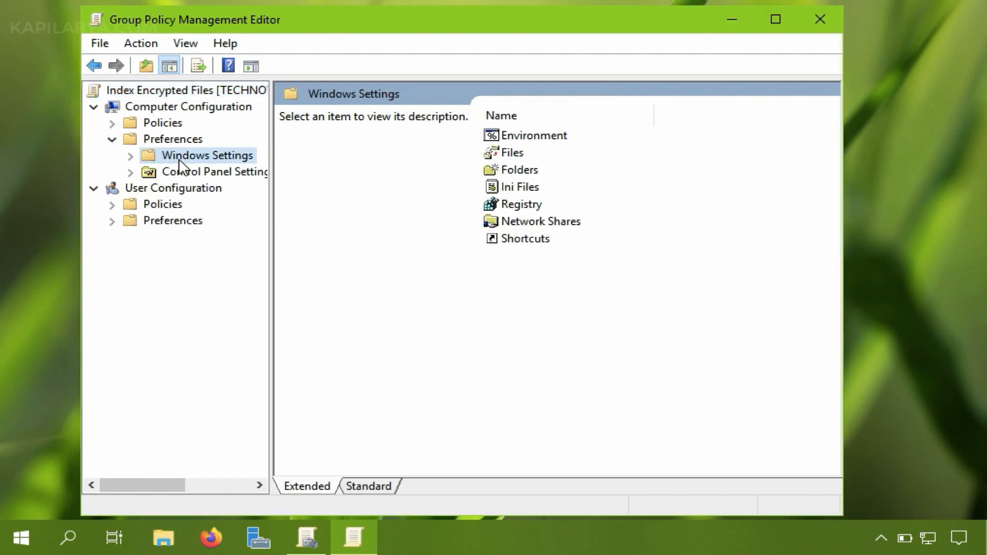
{"action": "mouse_move", "coordinate": [499, 221]}
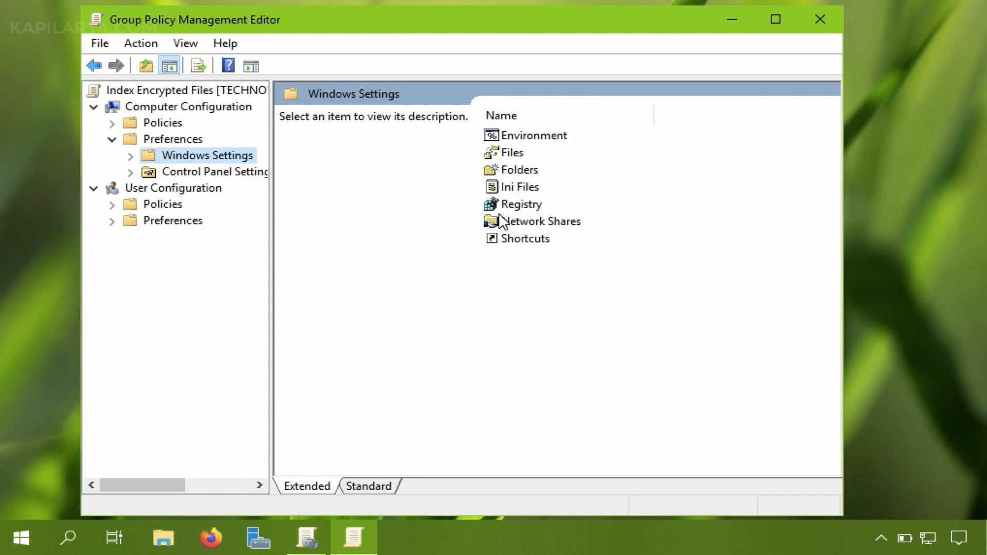
{"action": "left_click", "coordinate": [521, 204]}
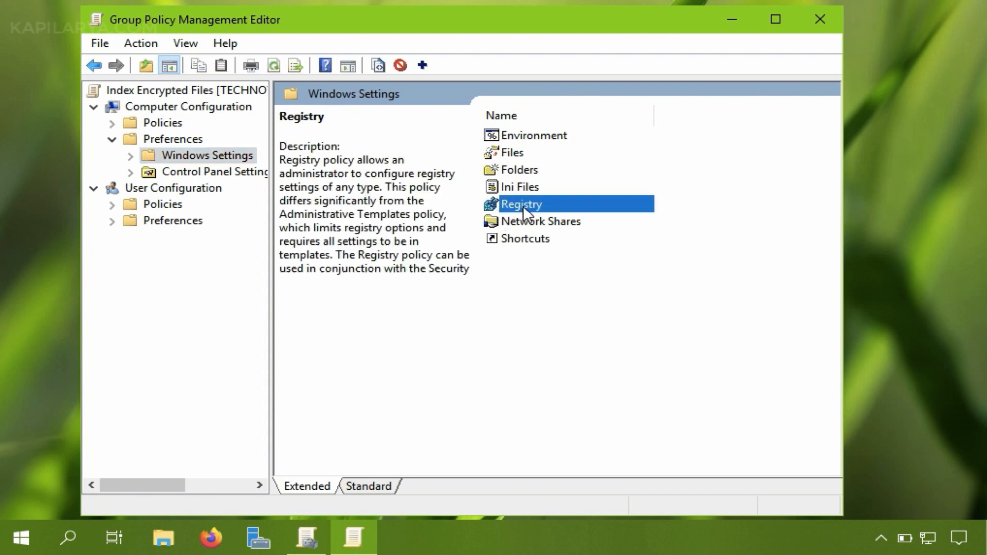
{"action": "double_click", "coordinate": [519, 204]}
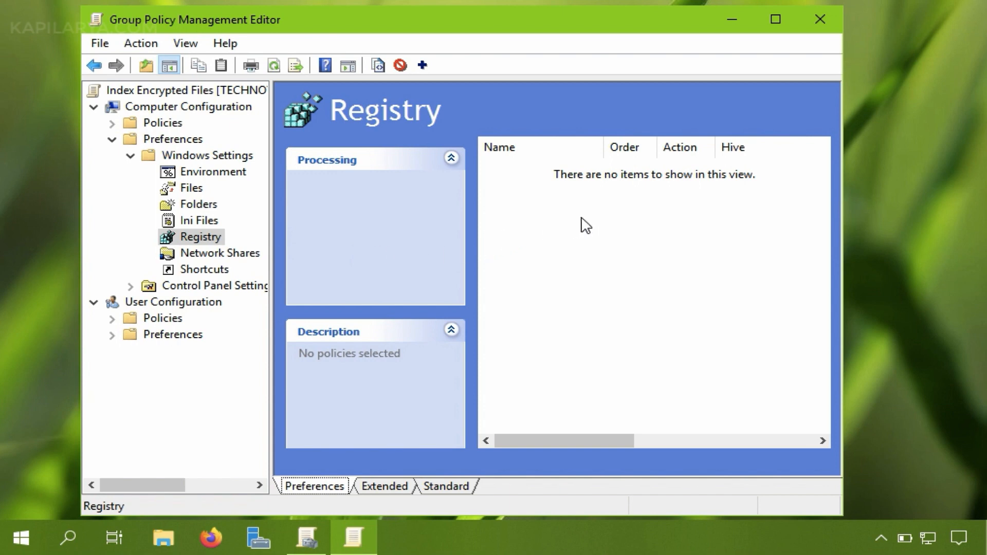
{"action": "mouse_move", "coordinate": [536, 246]}
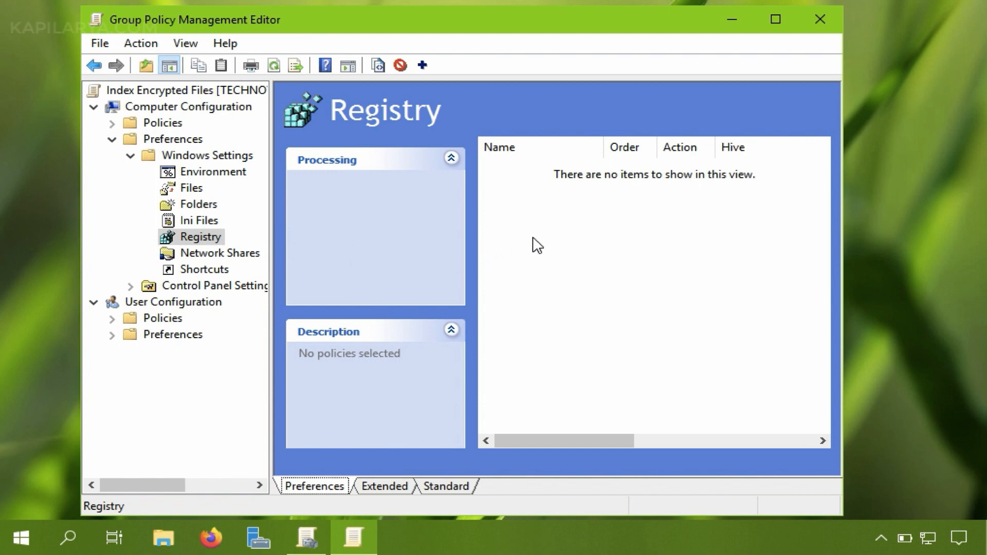
Step: Add a new Registry Item from the empty Registry pane's context menu
{"action": "right_click", "coordinate": [535, 244]}
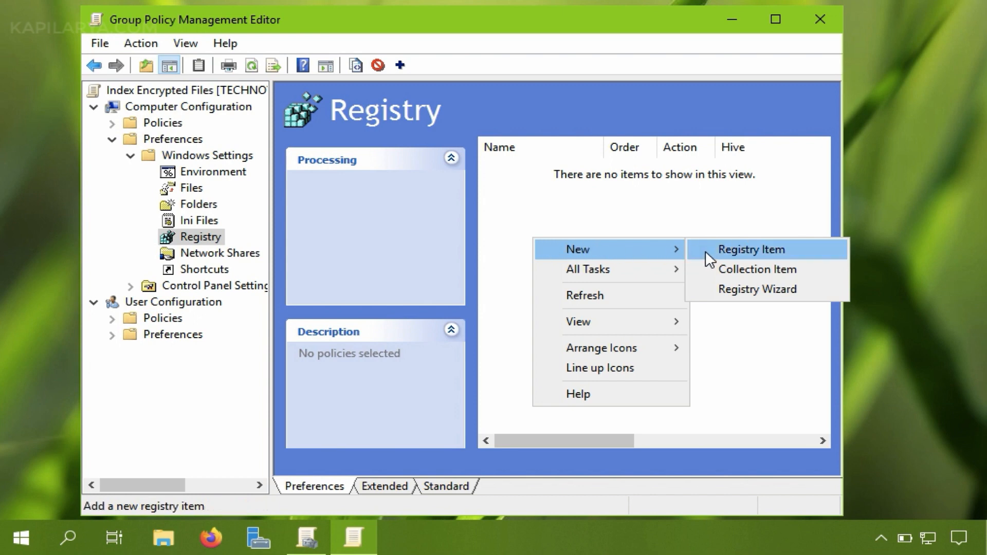
{"action": "mouse_move", "coordinate": [711, 260]}
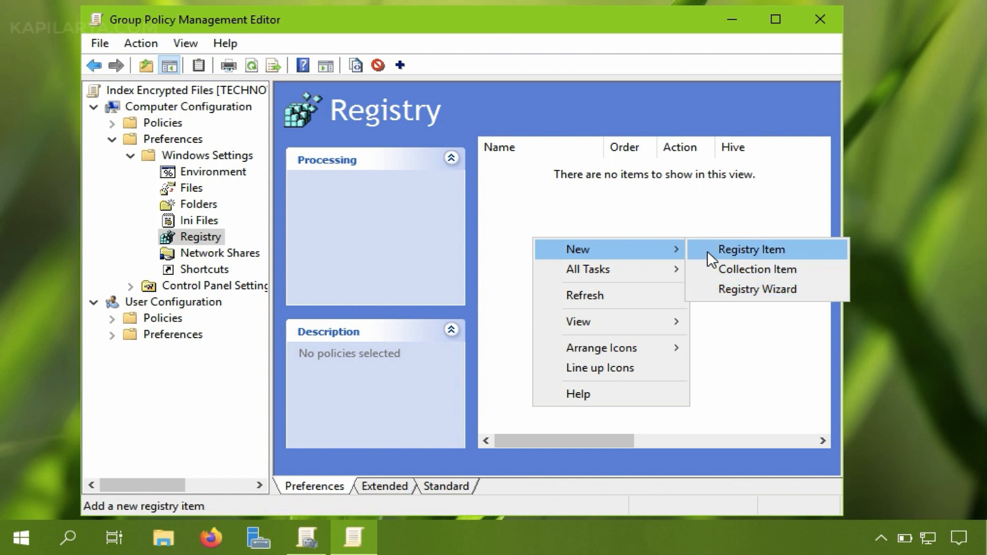
{"action": "left_click", "coordinate": [750, 250]}
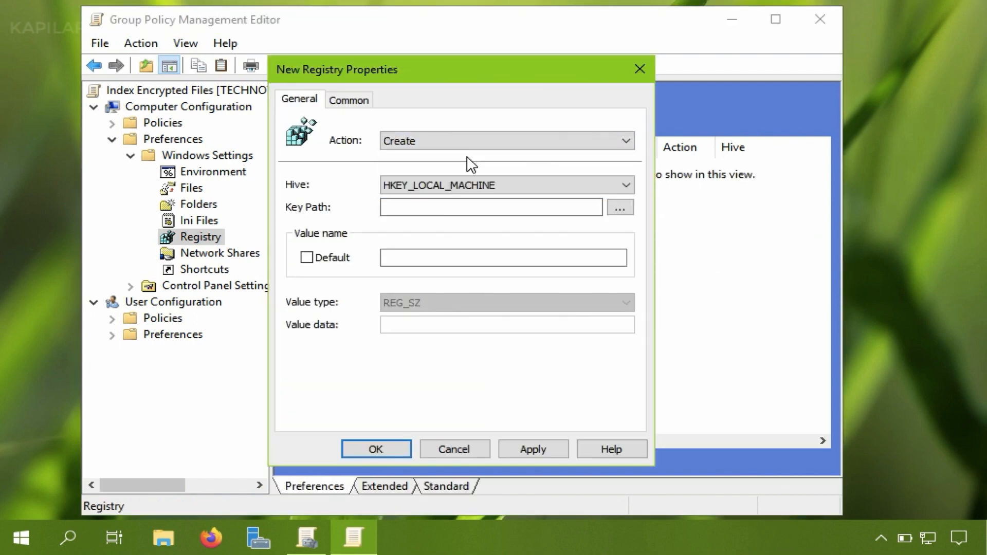
{"action": "mouse_move", "coordinate": [600, 205]}
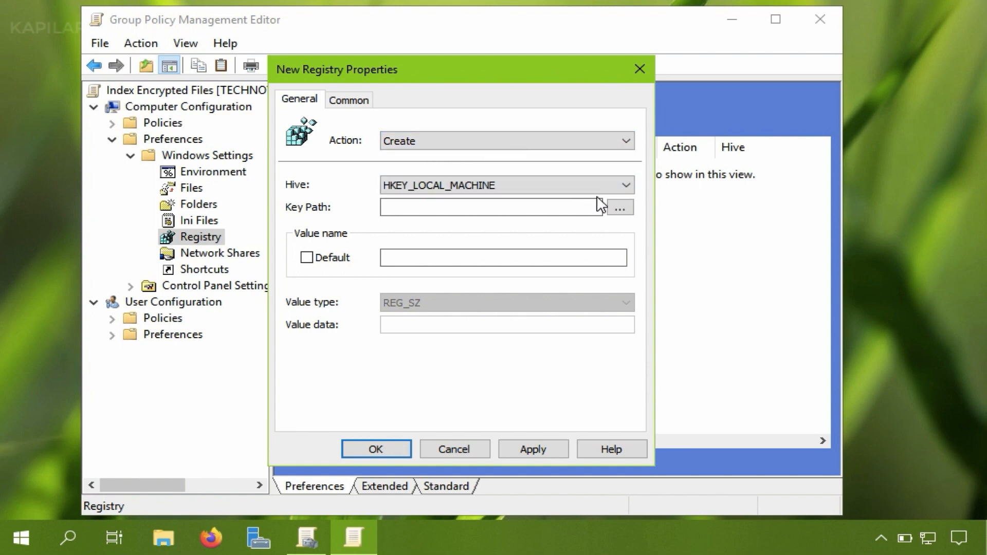
Step: Browse to HKEY_LOCAL_MACHINE\SOFTWARE\Policies\Microsoft\Windows\Windows Search as the key path
{"action": "left_click", "coordinate": [619, 207]}
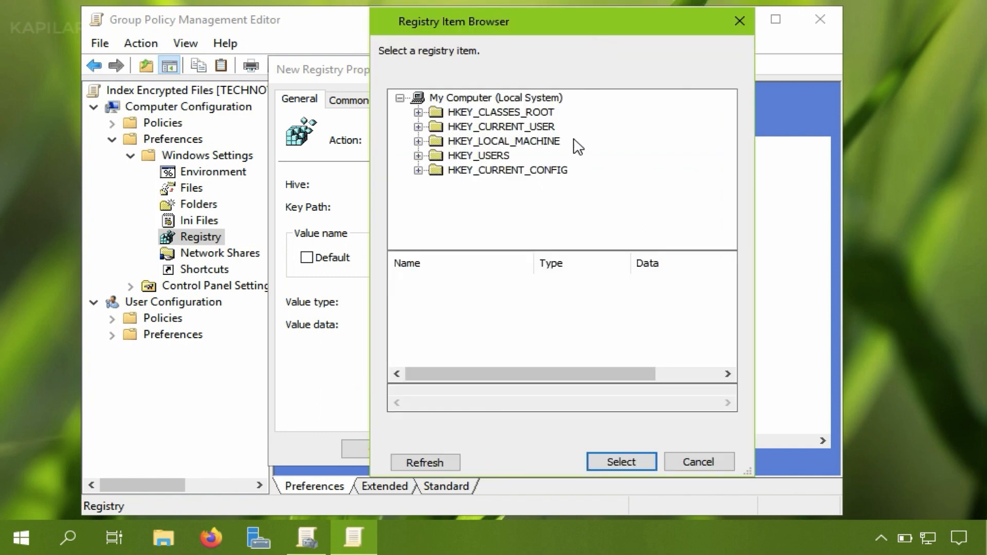
{"action": "mouse_move", "coordinate": [485, 156]}
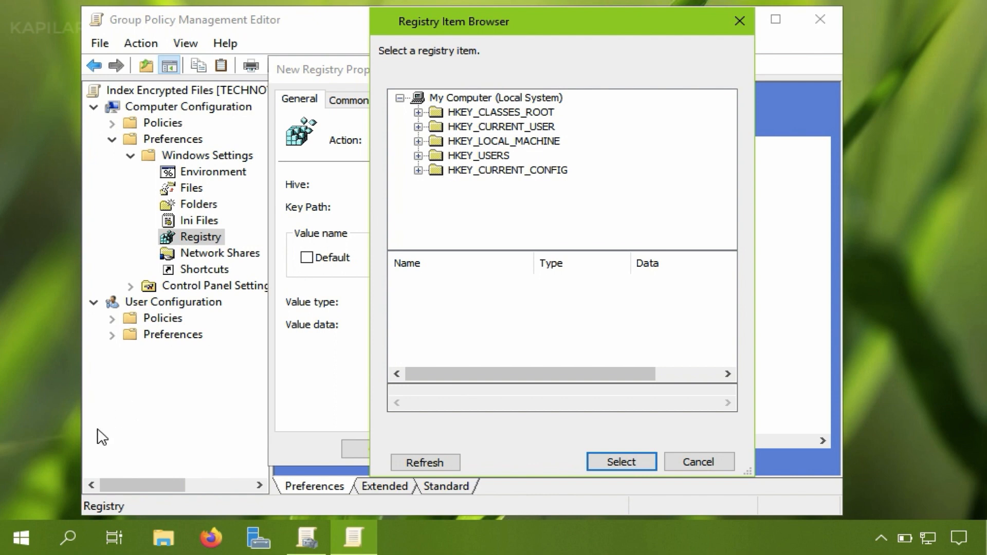
{"action": "mouse_move", "coordinate": [427, 149]}
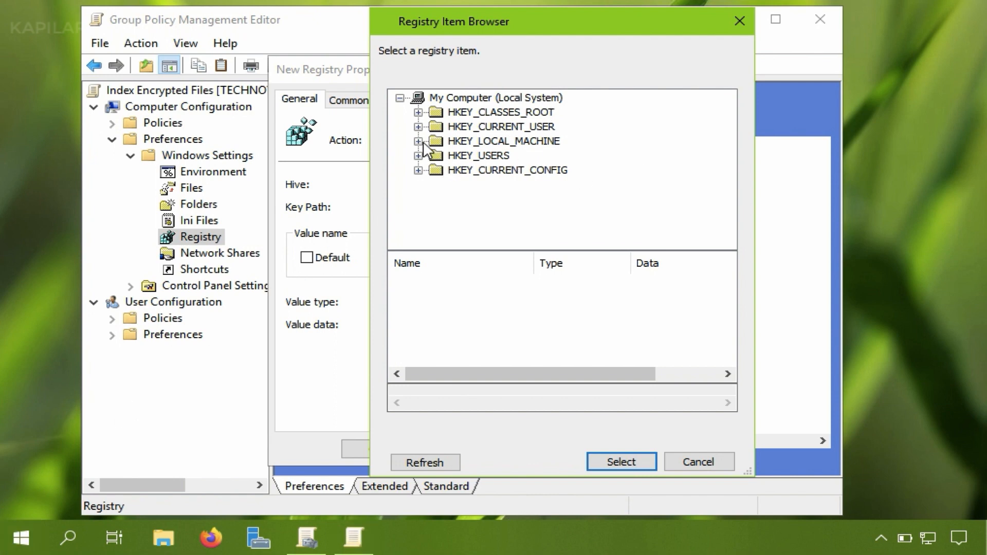
{"action": "mouse_move", "coordinate": [456, 145]}
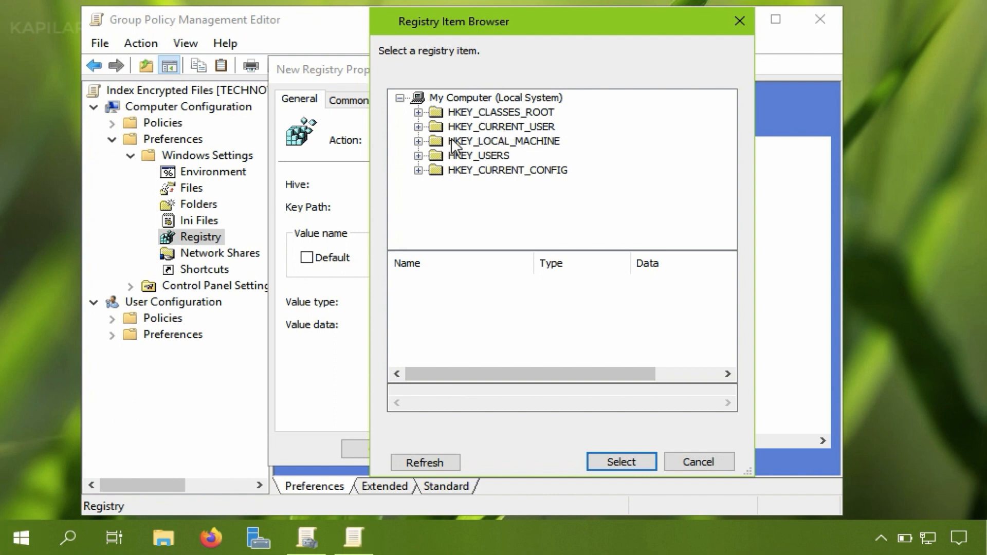
{"action": "left_click", "coordinate": [419, 141]}
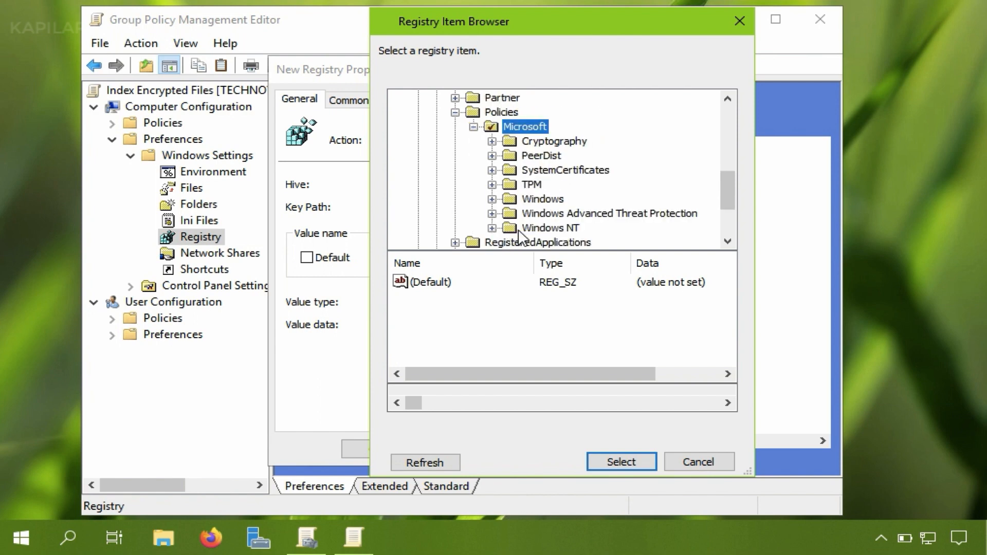
{"action": "mouse_move", "coordinate": [539, 205]}
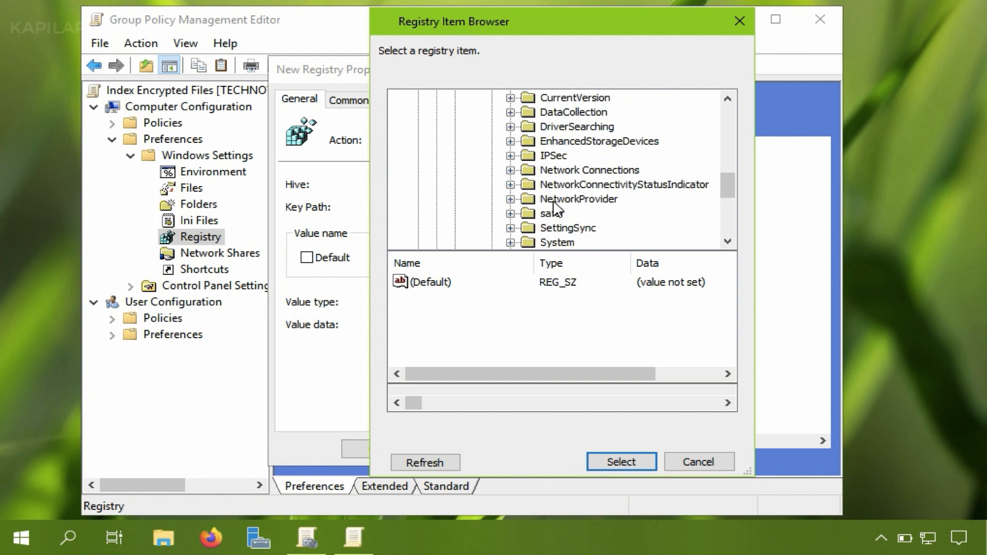
{"action": "scroll", "scroll_direction": "down", "scroll_amount": 3}
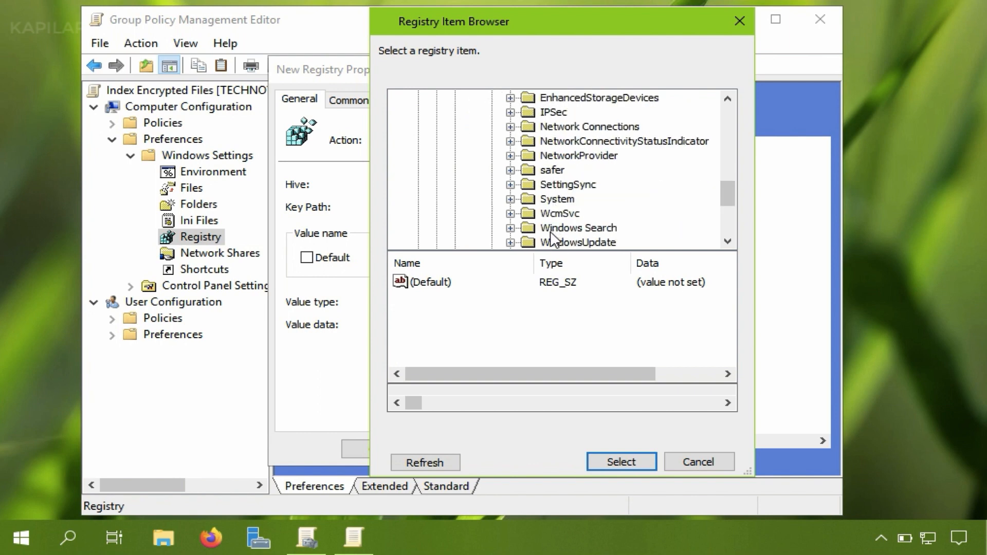
{"action": "left_click", "coordinate": [578, 228]}
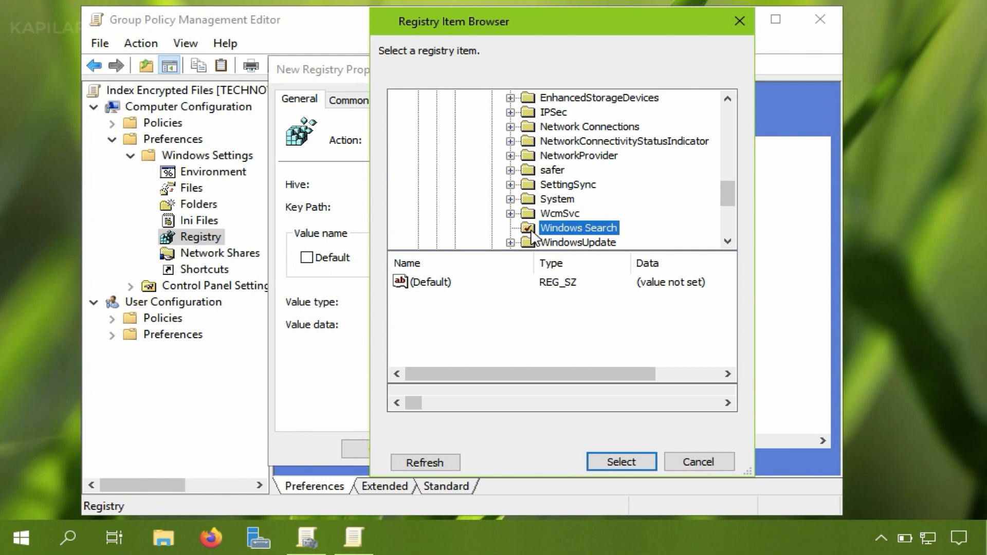
{"action": "mouse_move", "coordinate": [620, 462]}
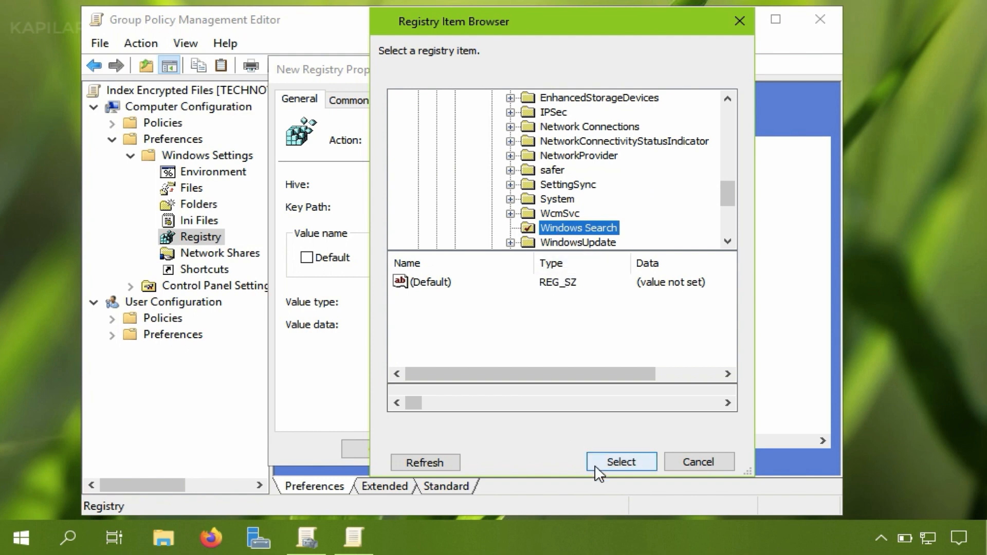
{"action": "left_click", "coordinate": [619, 462]}
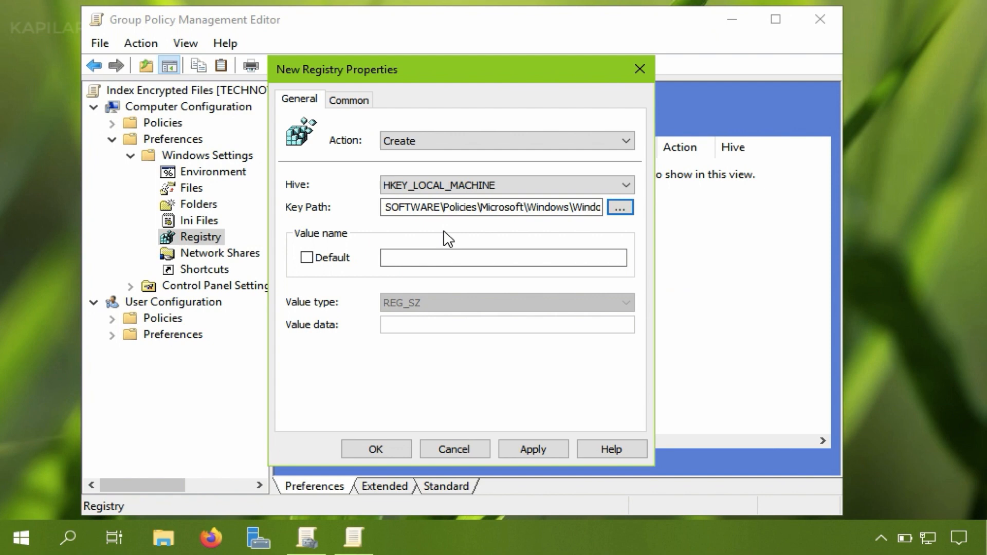
{"action": "mouse_move", "coordinate": [530, 252]}
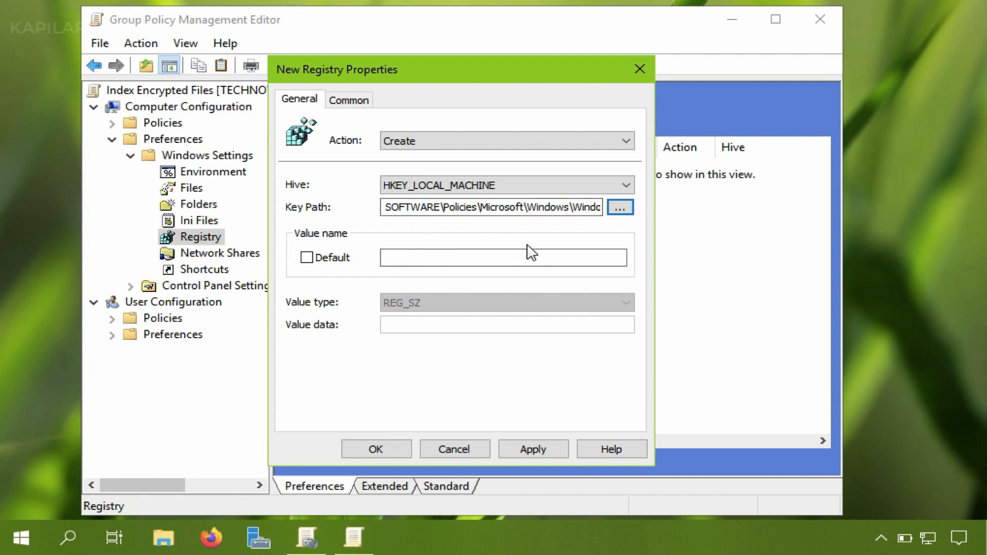
Step: Enter AllowIndexingEncryptedStoresOrItems as the registry value name
{"action": "left_click", "coordinate": [504, 257]}
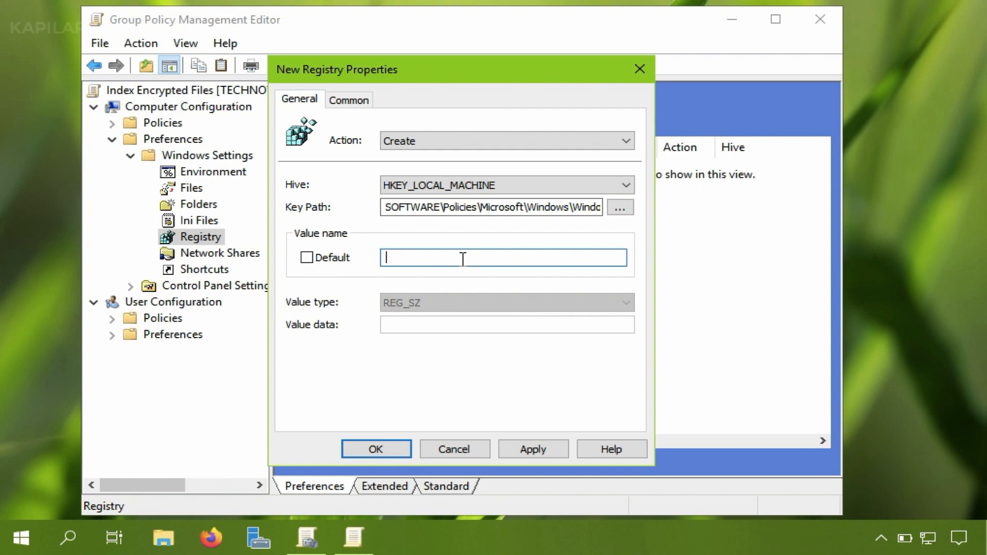
{"action": "type", "text": "A"}
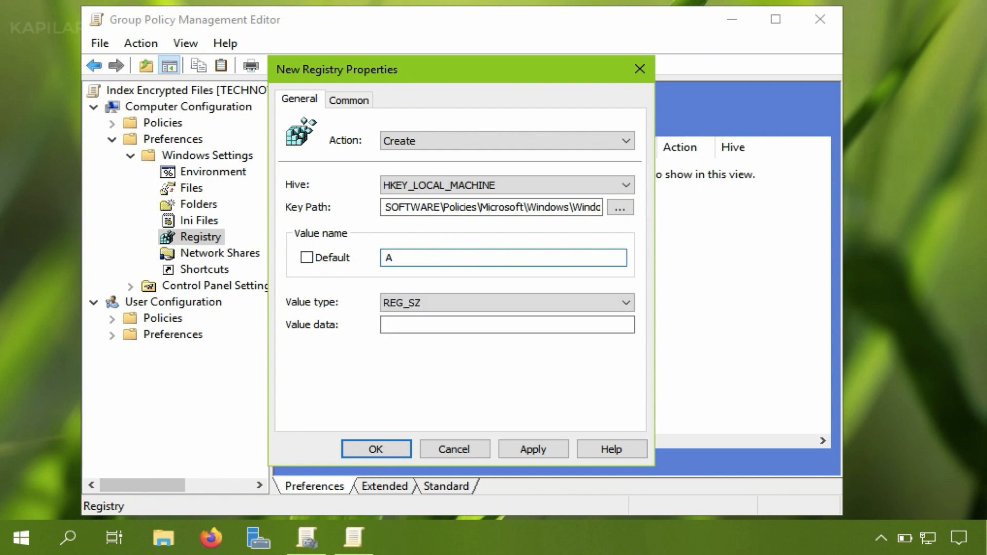
{"action": "type", "text": "llowI"}
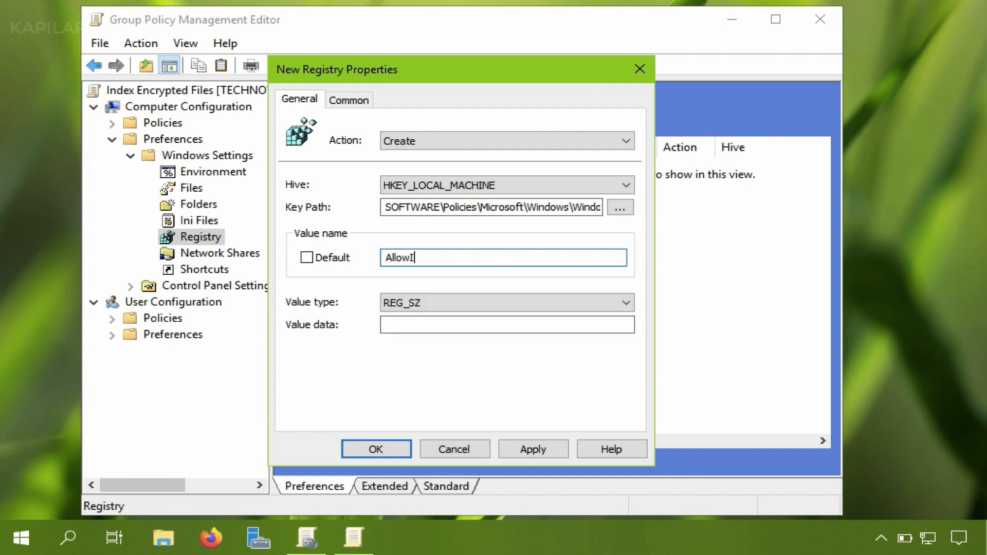
{"action": "type", "text": "ndexing"}
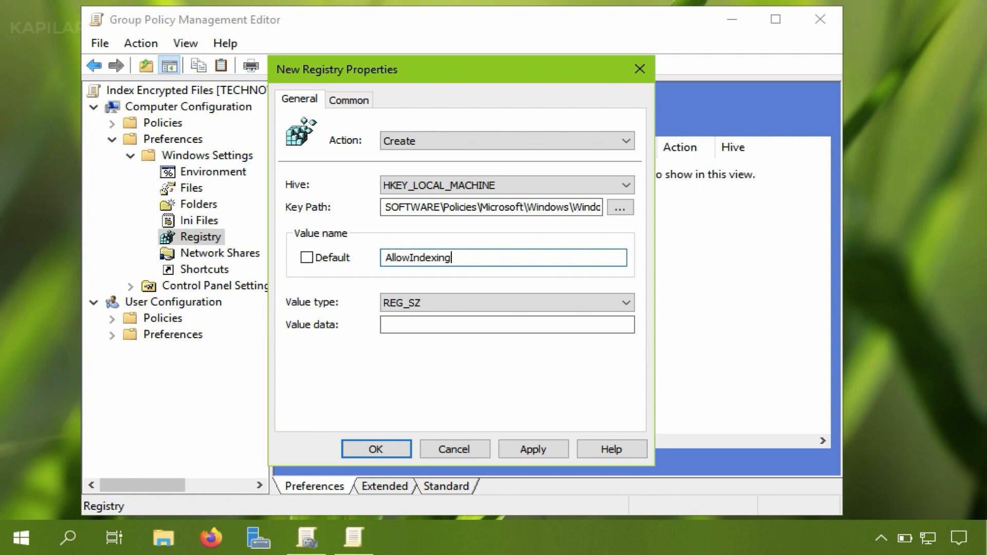
{"action": "type", "text": "Encr"}
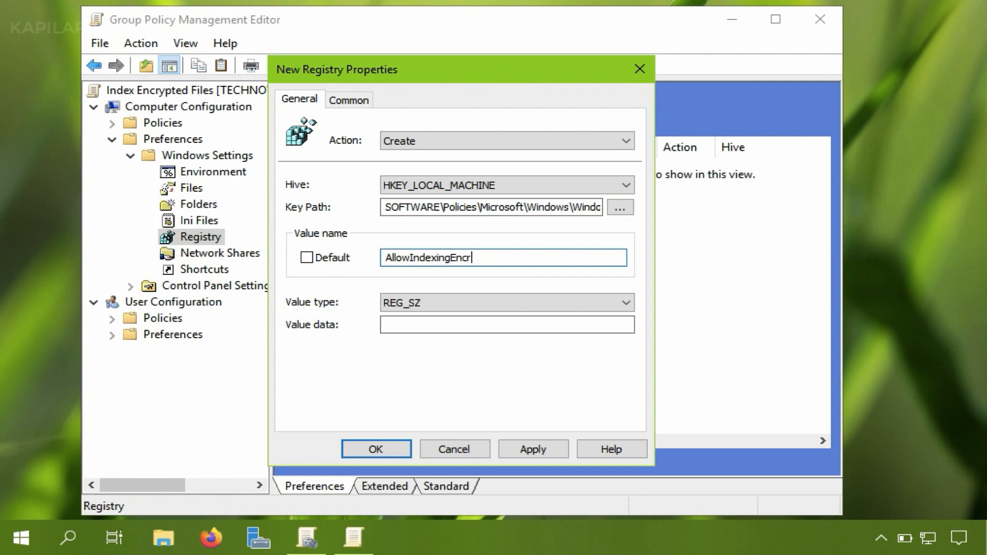
{"action": "type", "text": "y"}
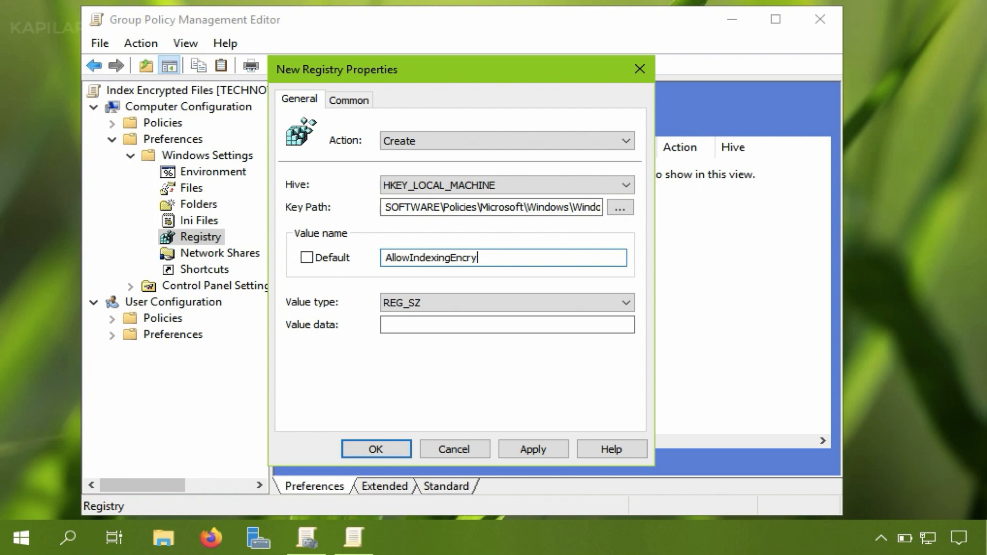
{"action": "type", "text": "tedS"}
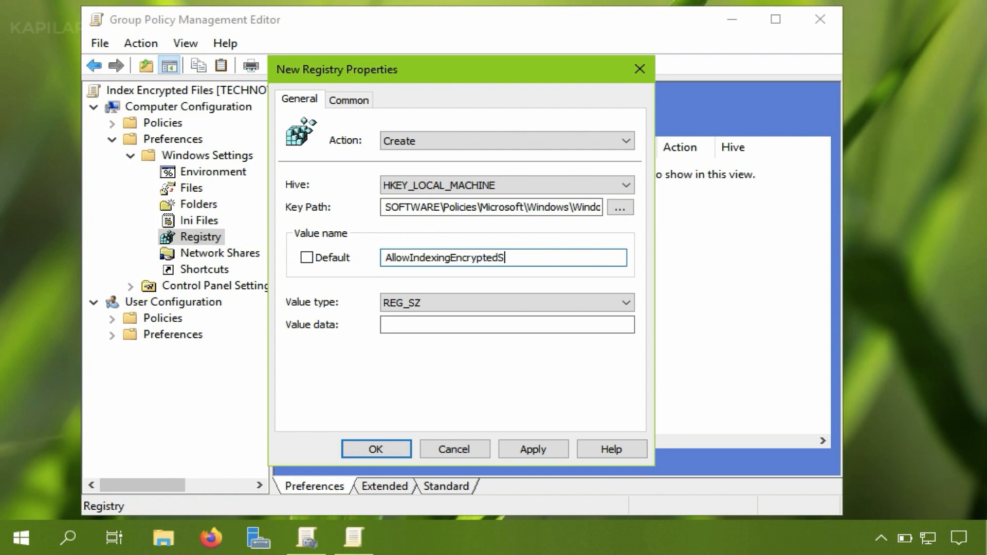
{"action": "type", "text": "tores"}
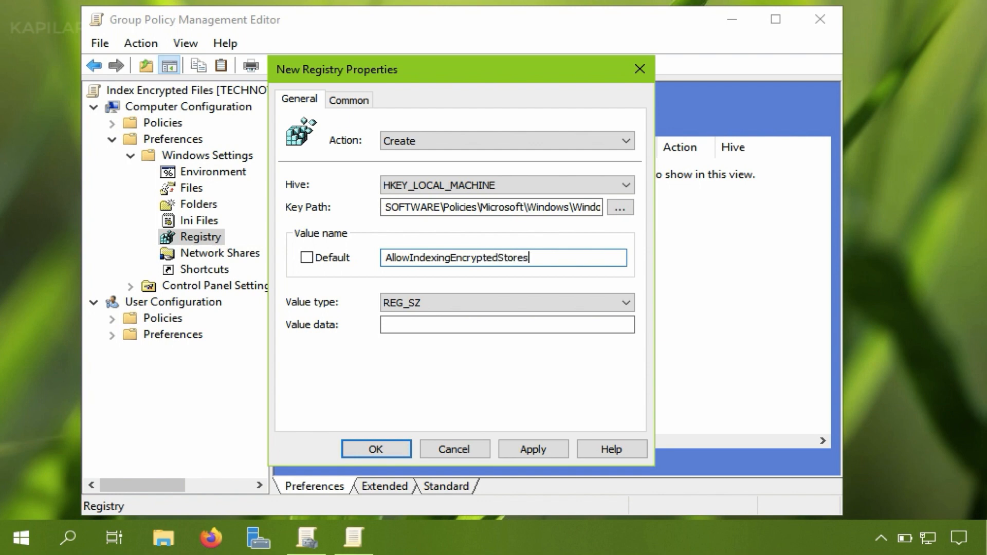
{"action": "type", "text": "Or"}
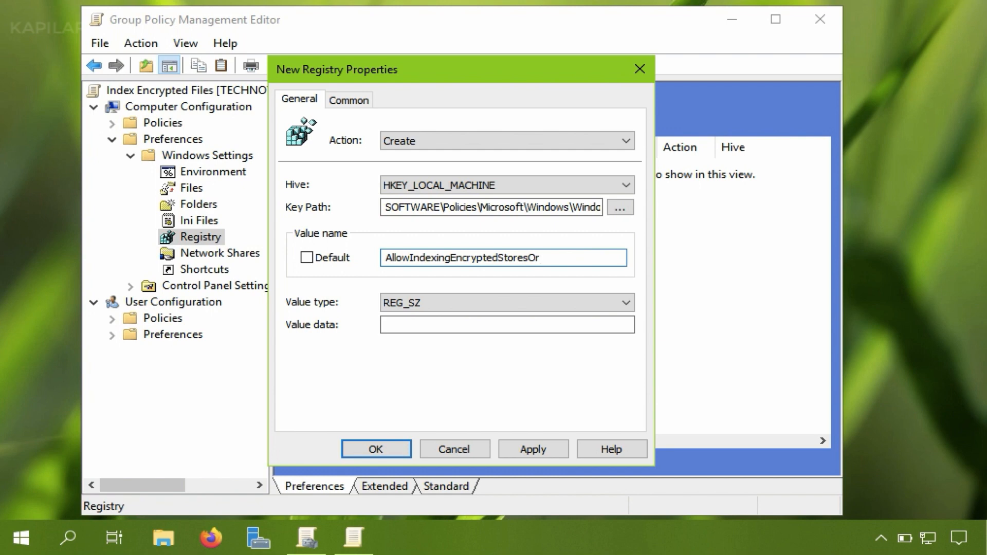
{"action": "type", "text": "Items"}
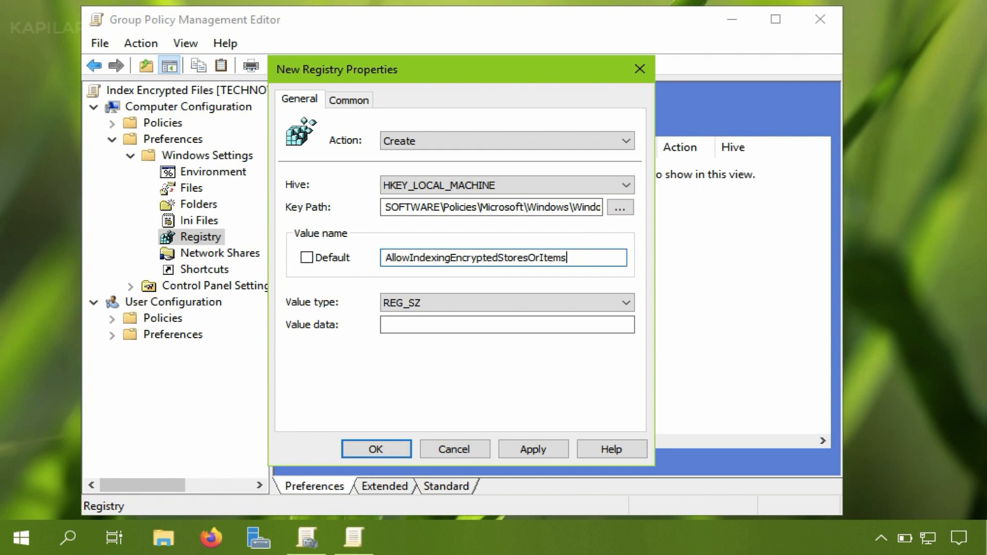
{"action": "left_click", "coordinate": [384, 257]}
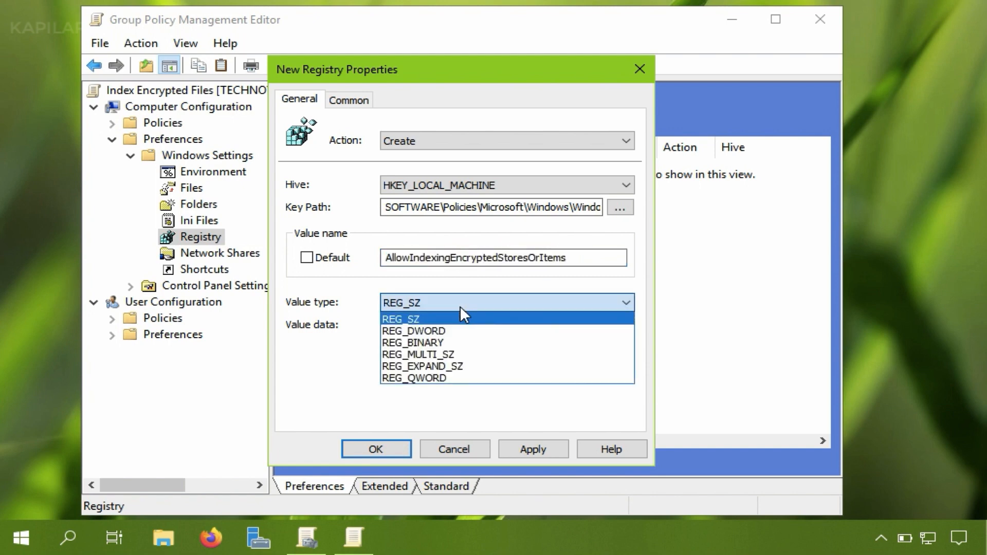
Step: Set the value type to REG_DWORD with hexadecimal data 1 and apply
{"action": "left_click", "coordinate": [414, 330]}
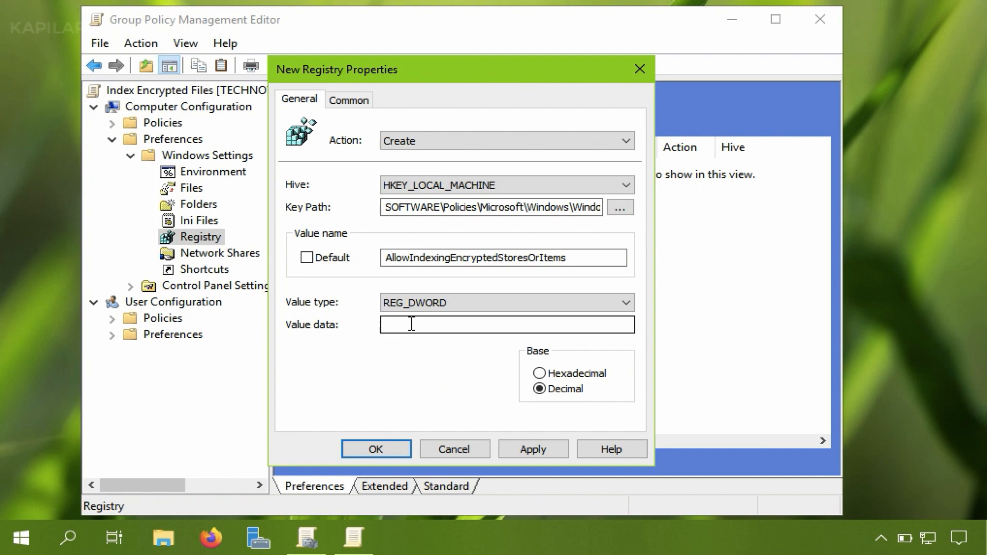
{"action": "left_click", "coordinate": [539, 373]}
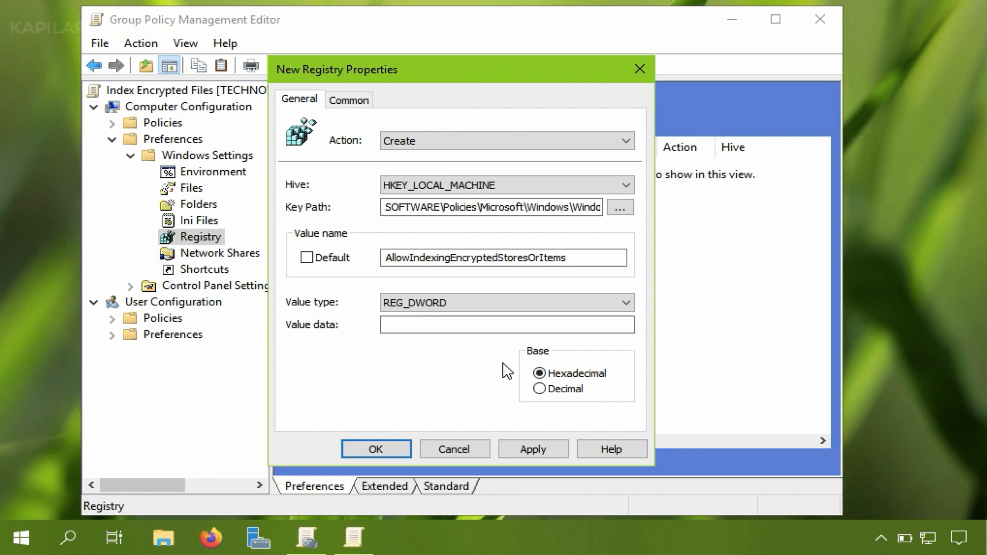
{"action": "left_click", "coordinate": [506, 324]}
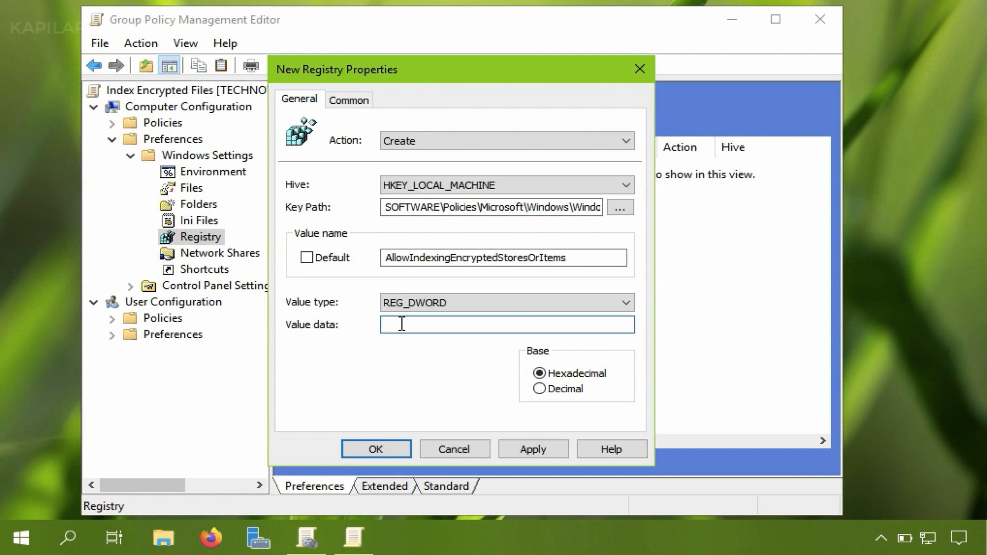
{"action": "type", "text": "1"}
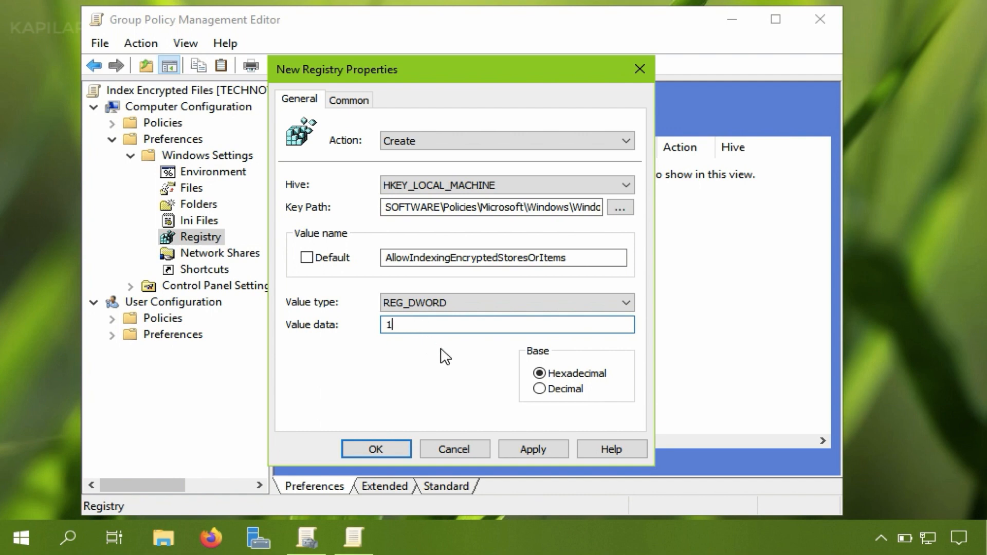
{"action": "mouse_move", "coordinate": [532, 449]}
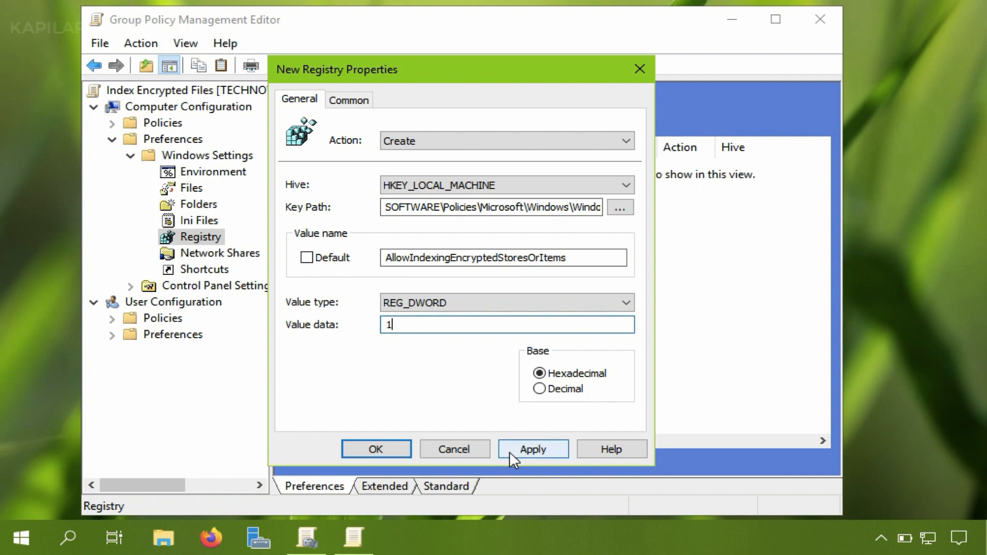
{"action": "left_click", "coordinate": [532, 449]}
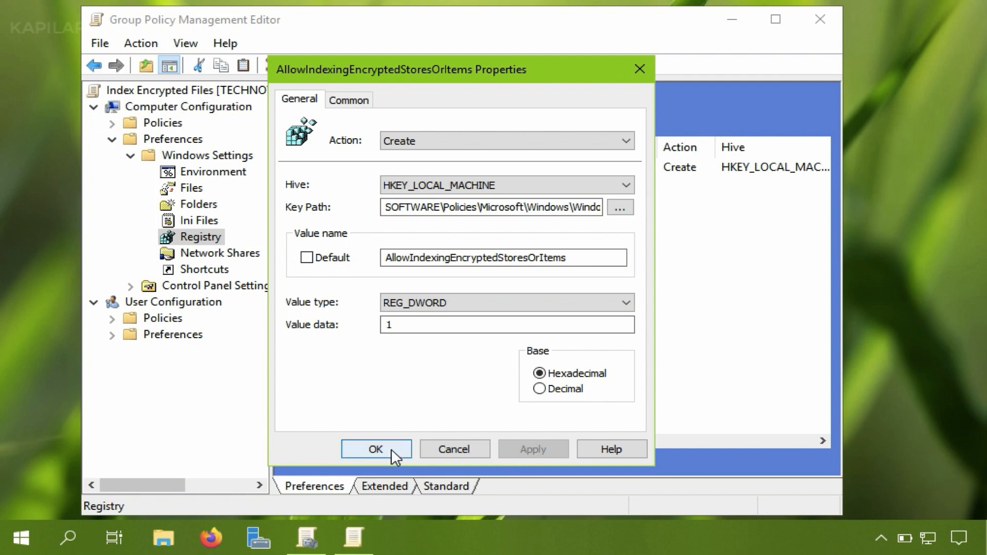
{"action": "mouse_move", "coordinate": [348, 101]}
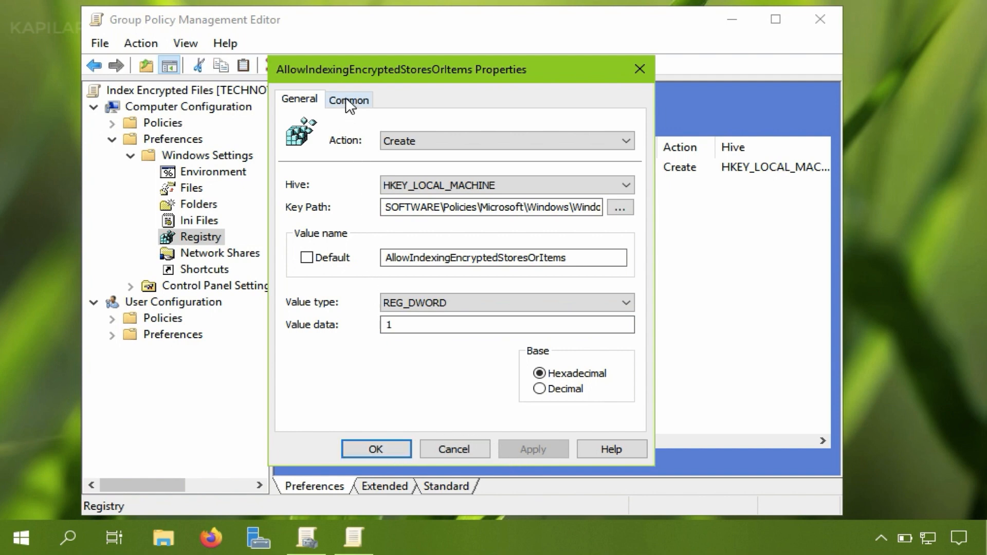
Step: Review the Common options for the AllowIndexingEncryptedStoresOrItems item and confirm the dialog
{"action": "left_click", "coordinate": [348, 99]}
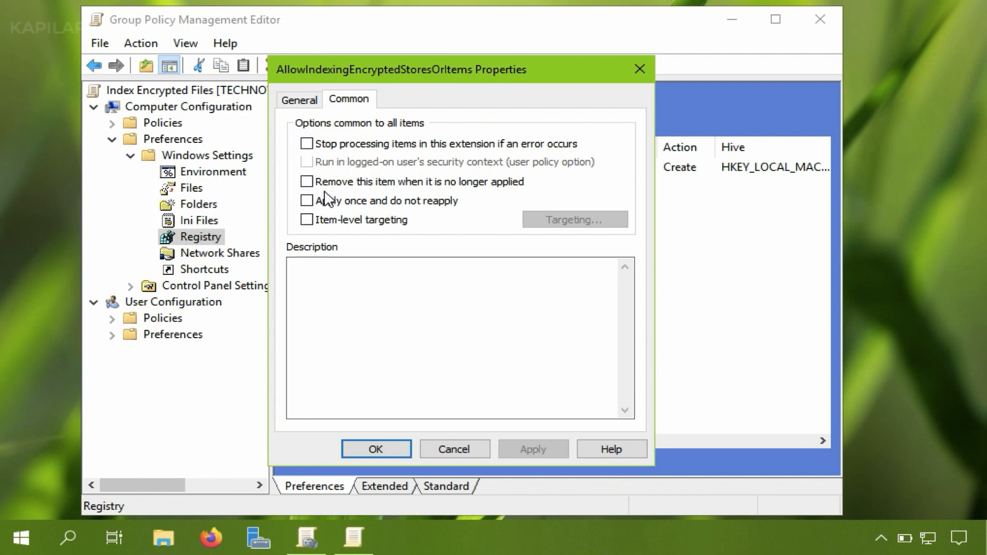
{"action": "mouse_move", "coordinate": [372, 226]}
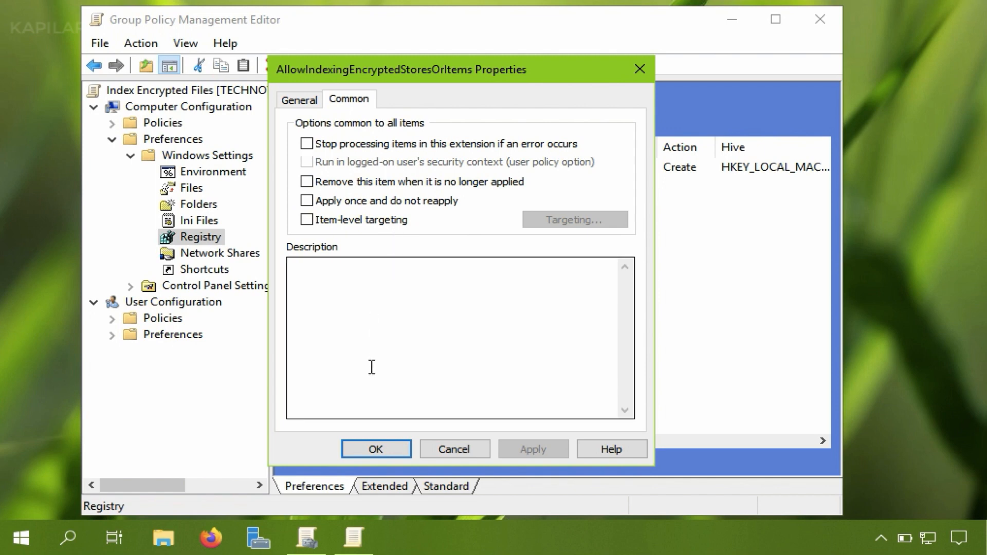
{"action": "left_click", "coordinate": [376, 449]}
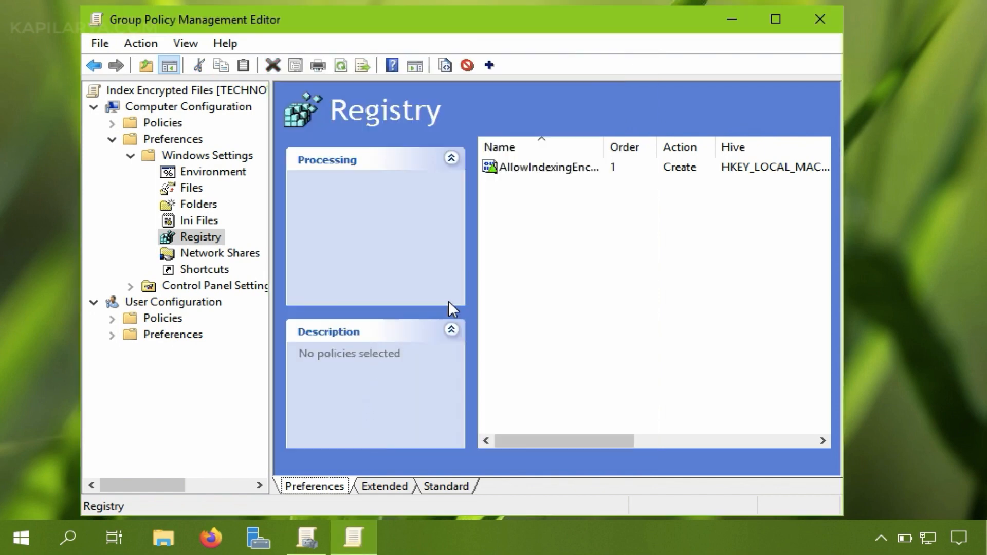
{"action": "mouse_move", "coordinate": [518, 258]}
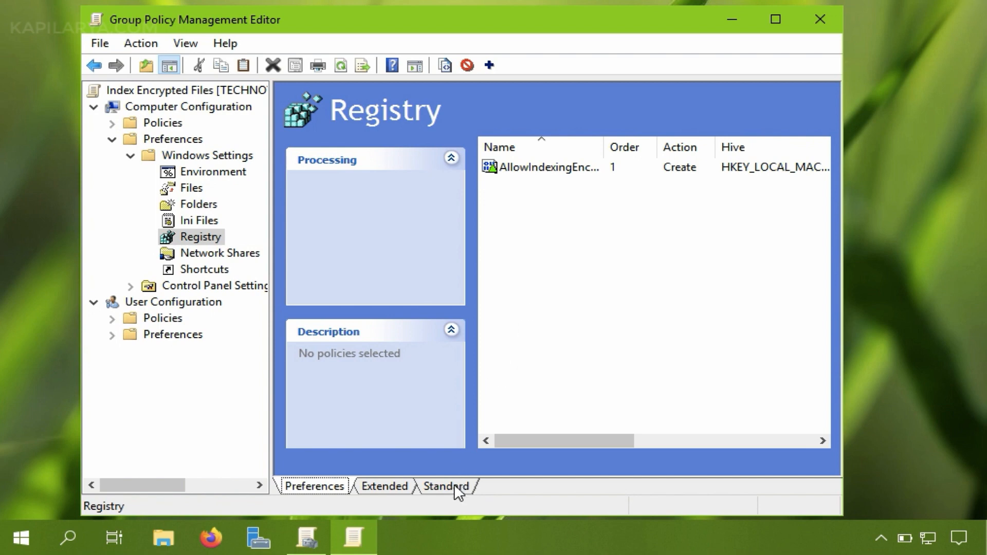
Step: Switch to the Standard view and select AllowIndexingEncryptedStoresOrItems to see its key details
{"action": "left_click", "coordinate": [446, 486]}
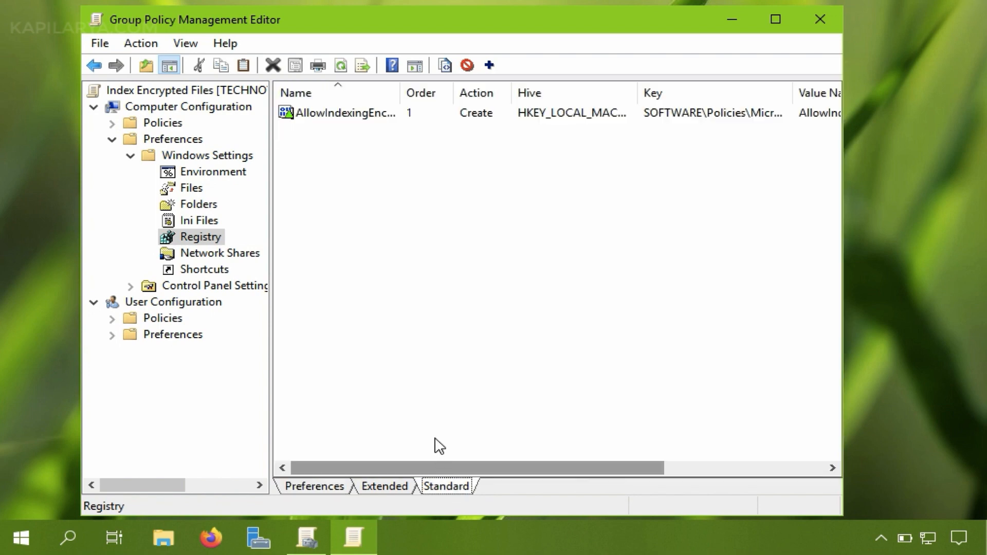
{"action": "mouse_move", "coordinate": [400, 95]}
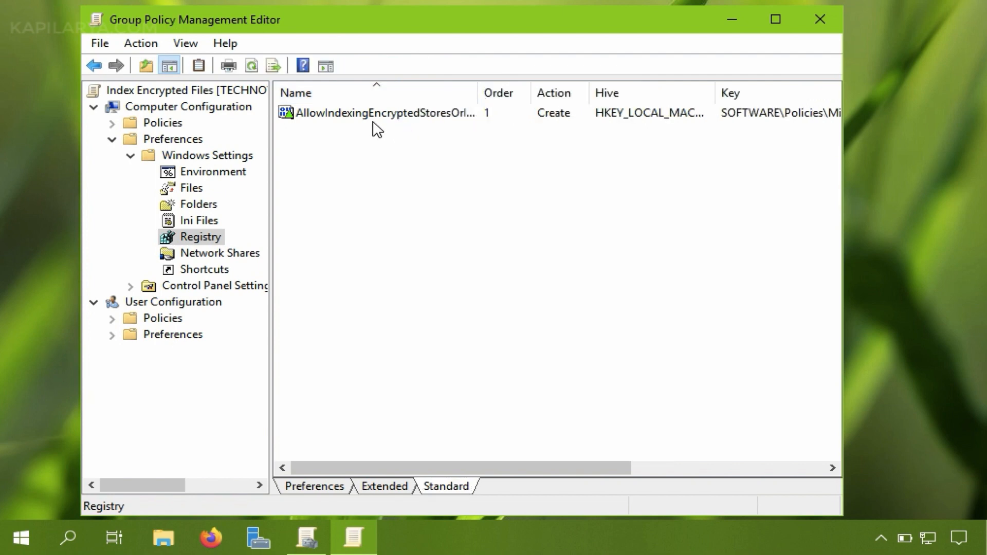
{"action": "left_click", "coordinate": [378, 112]}
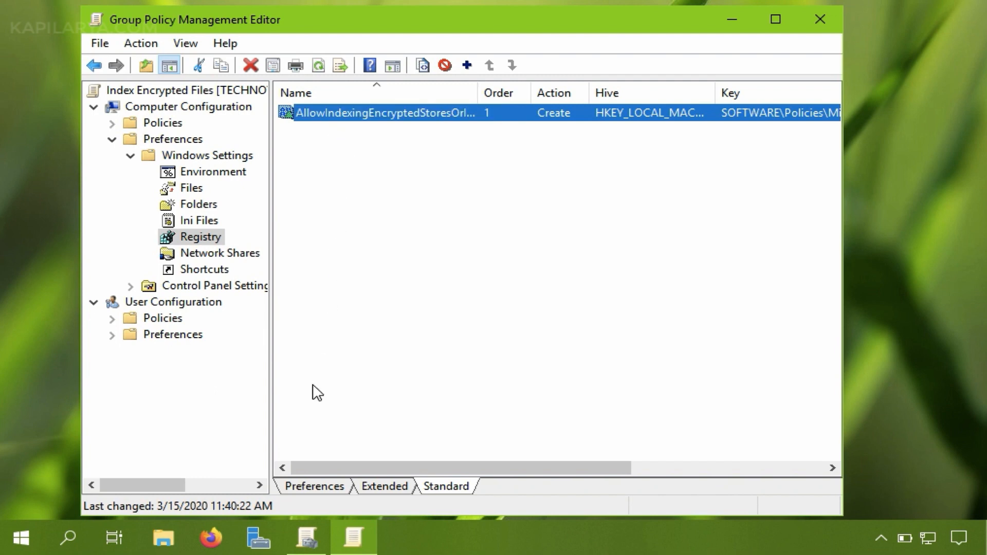
{"action": "mouse_move", "coordinate": [234, 514]}
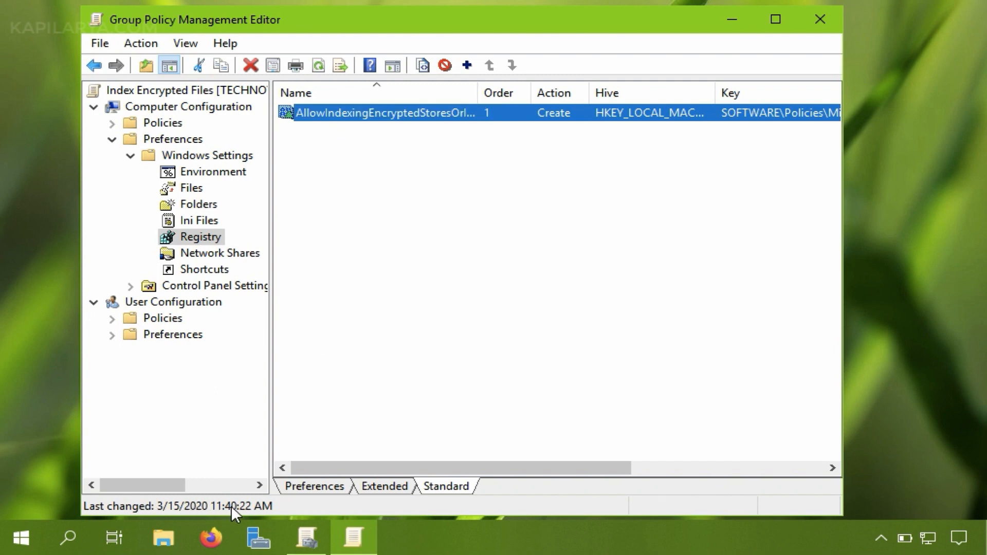
{"action": "mouse_move", "coordinate": [794, 53]}
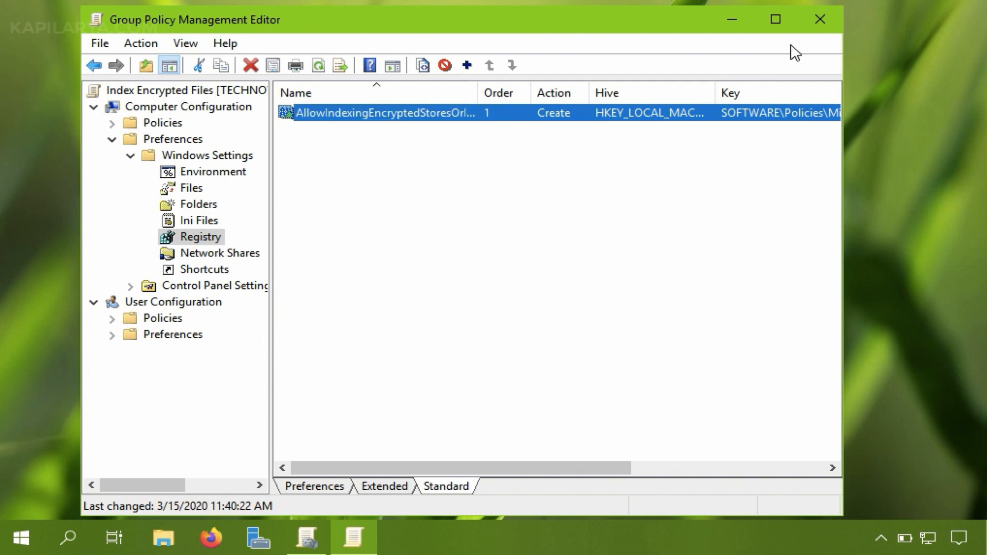